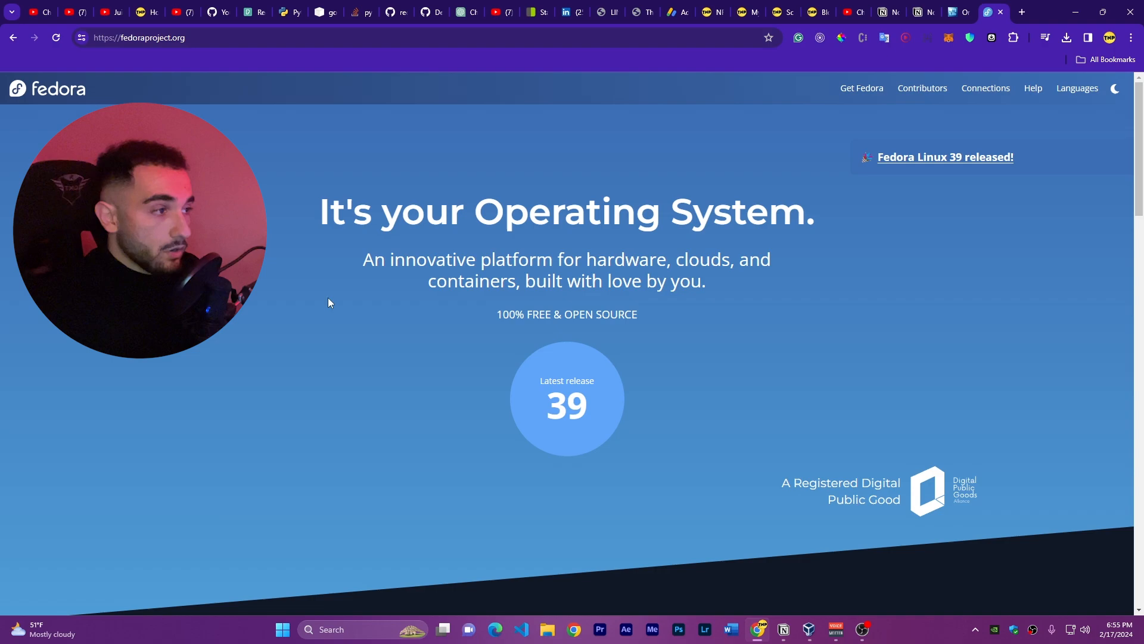
Reach the Fedora Workstation 39 download page and review its x86_64 Live ISO options
{"action": "scroll", "scroll_direction": "down", "scroll_amount": 3}
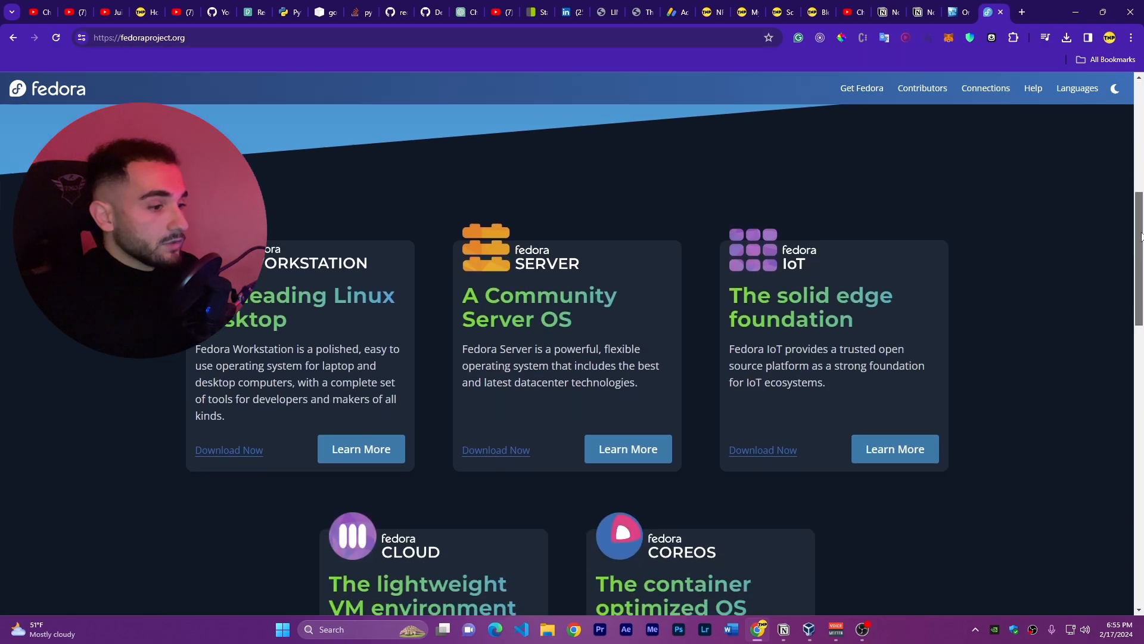
{"action": "scroll", "scroll_direction": "down", "scroll_amount": 3}
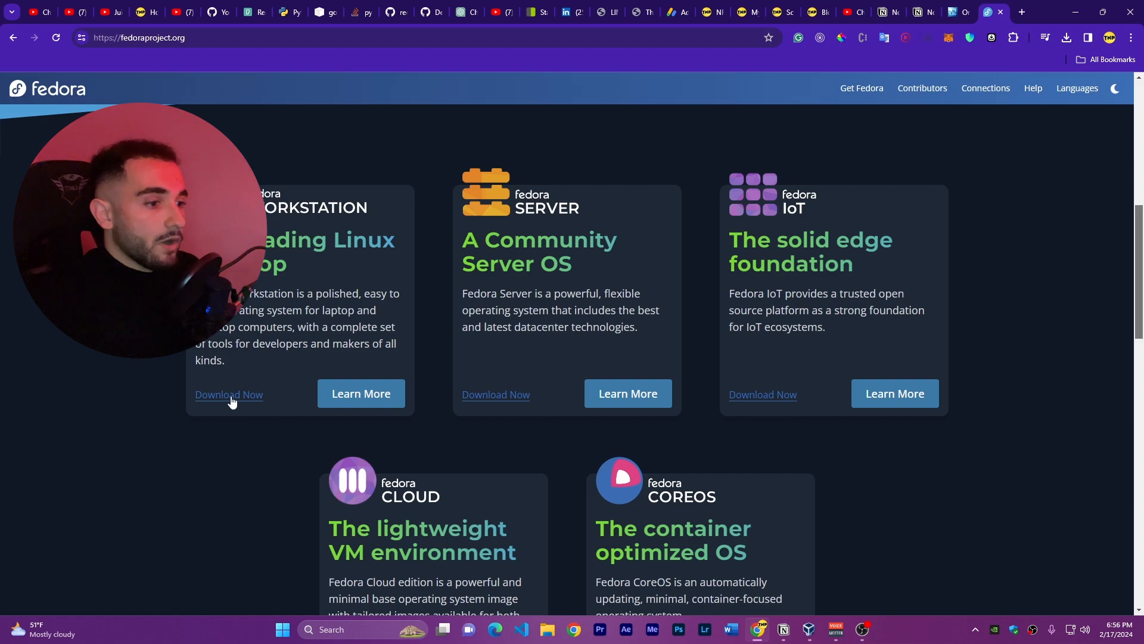
{"action": "left_click", "coordinate": [229, 394]}
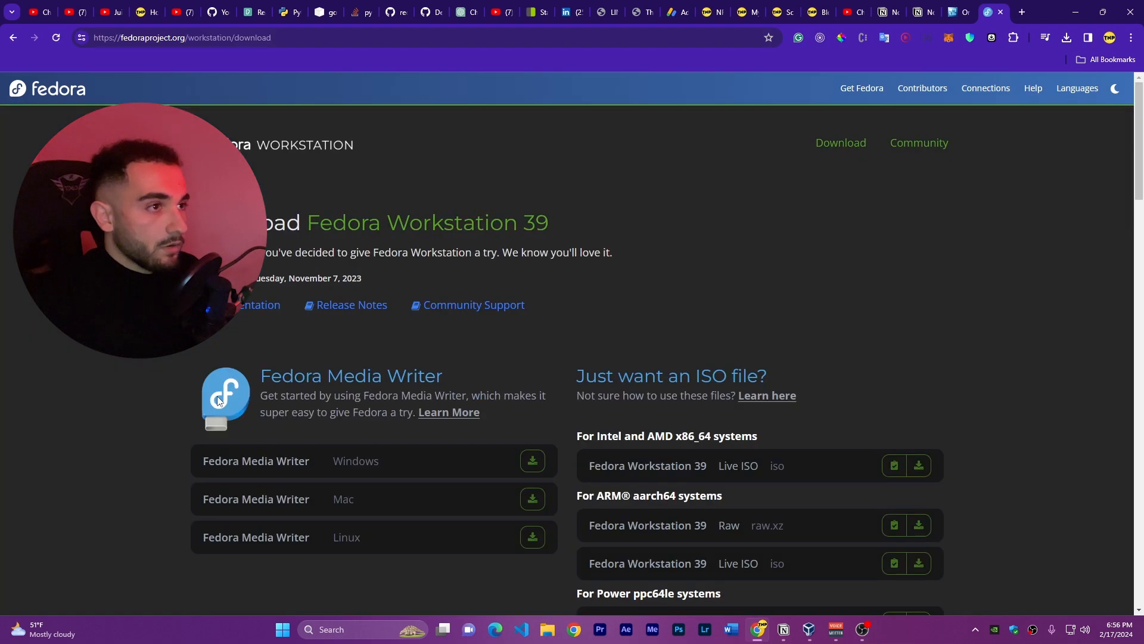
{"action": "scroll", "scroll_direction": "down", "scroll_amount": 3}
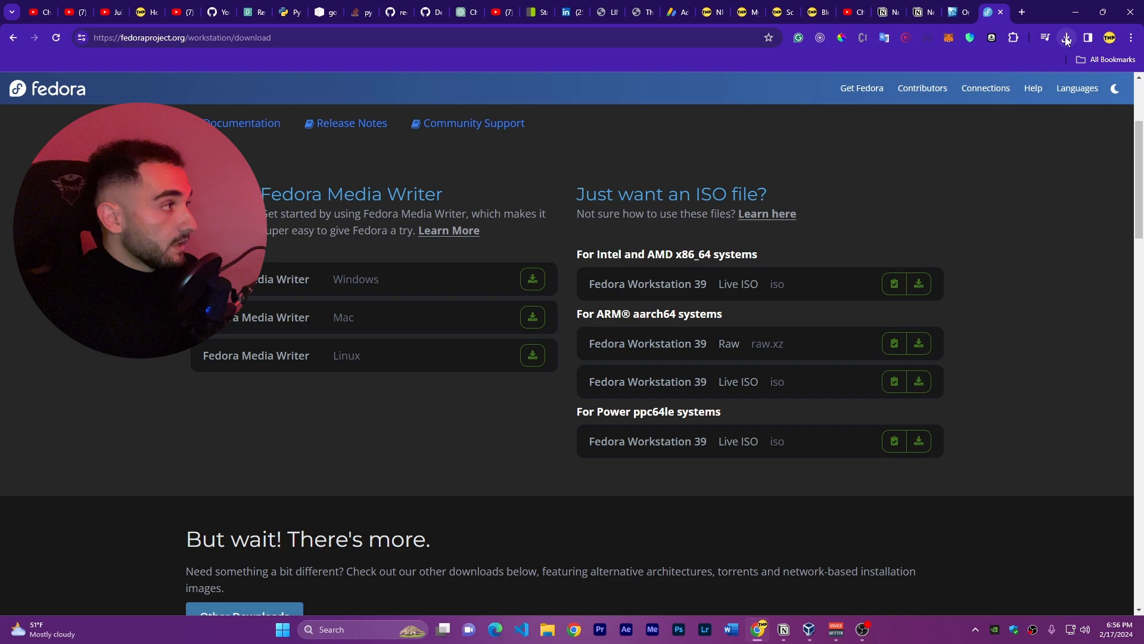
{"action": "left_click", "coordinate": [1065, 36]}
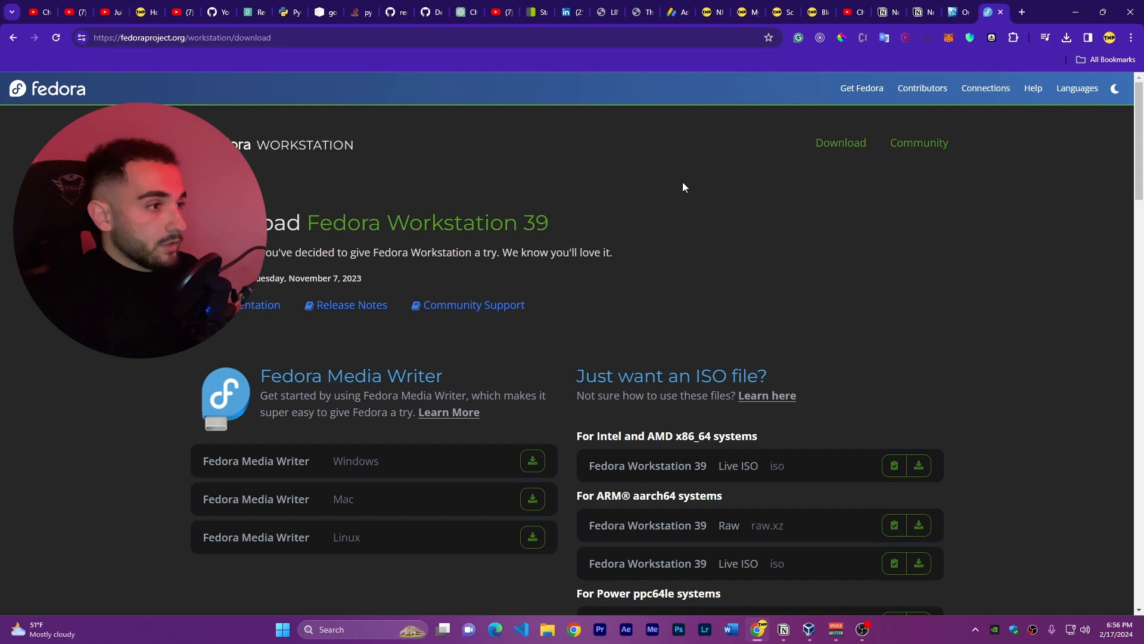
{"action": "mouse_move", "coordinate": [692, 128]}
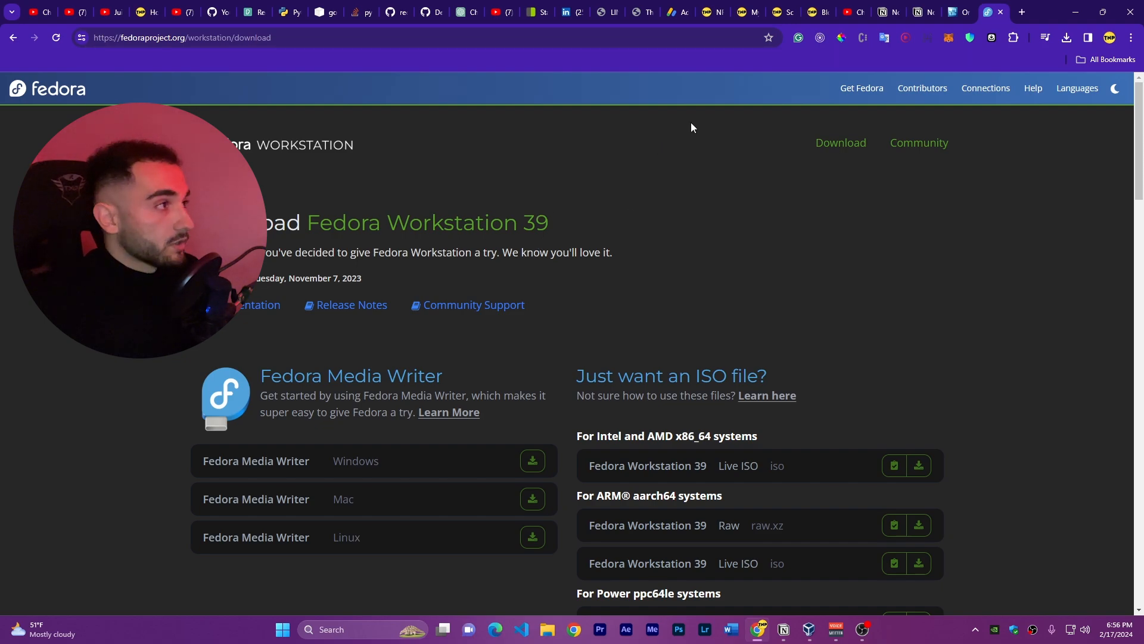
{"action": "mouse_move", "coordinate": [958, 11]}
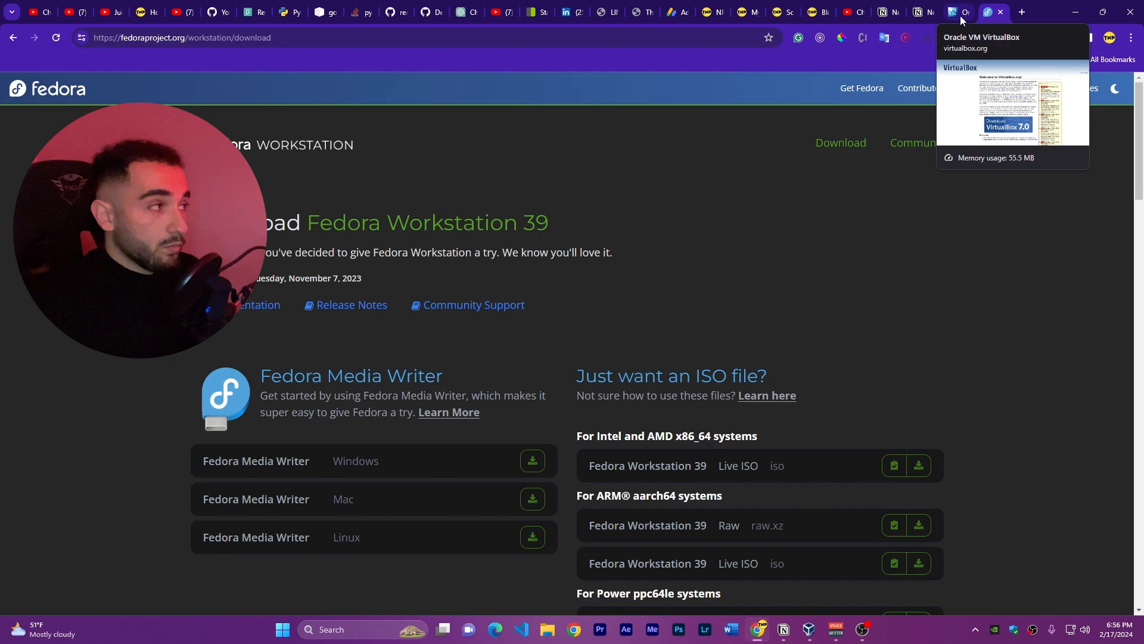
Bring up the VirtualBox 7.0.14 Downloads page from the VirtualBox.org banner
{"action": "left_click", "coordinate": [961, 12]}
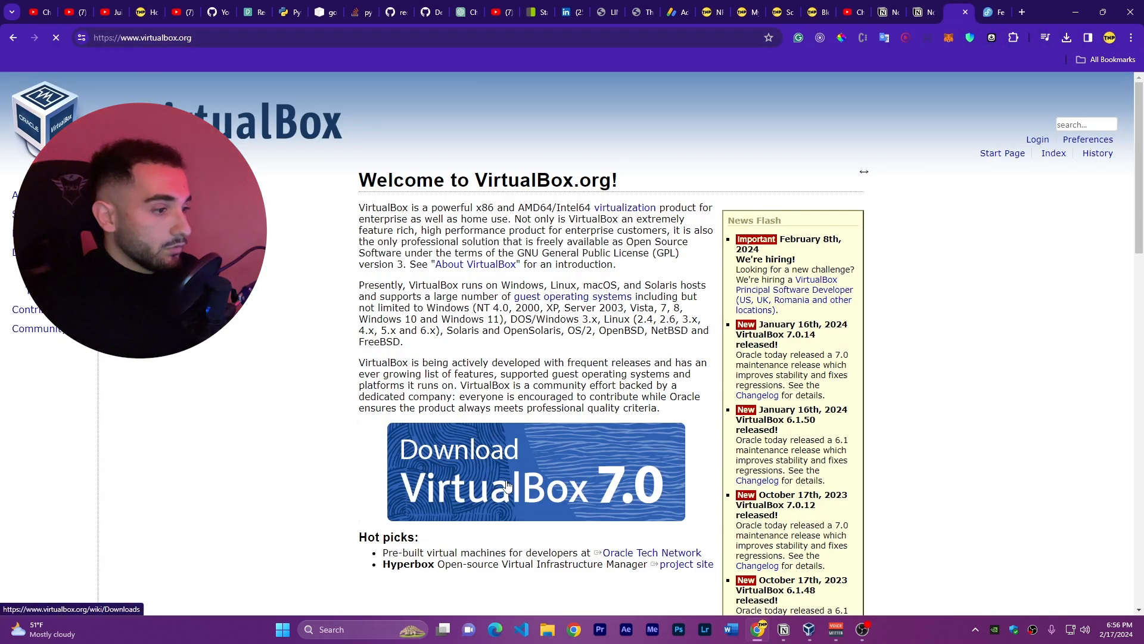
{"action": "left_click", "coordinate": [535, 472]}
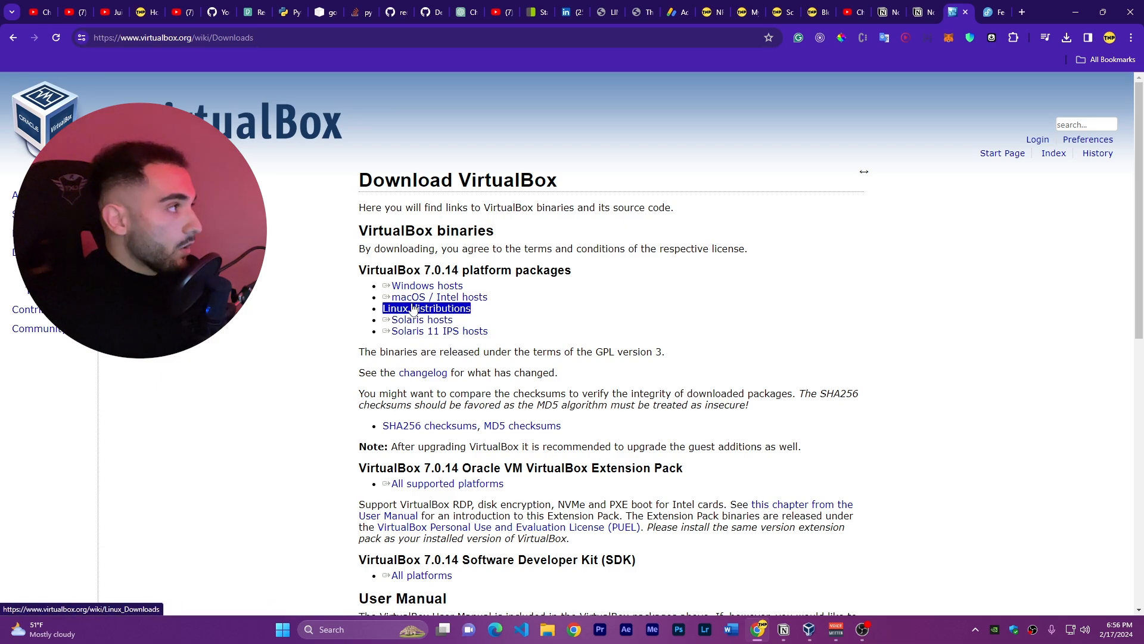
{"action": "mouse_move", "coordinate": [993, 11]}
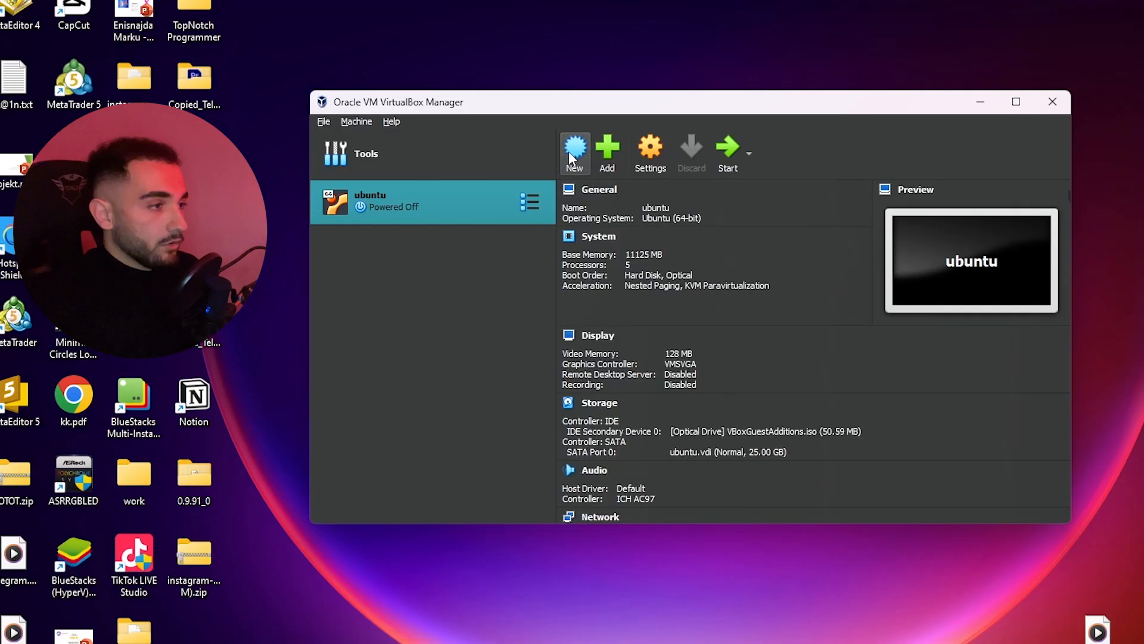
Create a new machine named fedoraos on drive D:, type Linux, version Fedora (64-bit)
{"action": "left_click", "coordinate": [574, 150]}
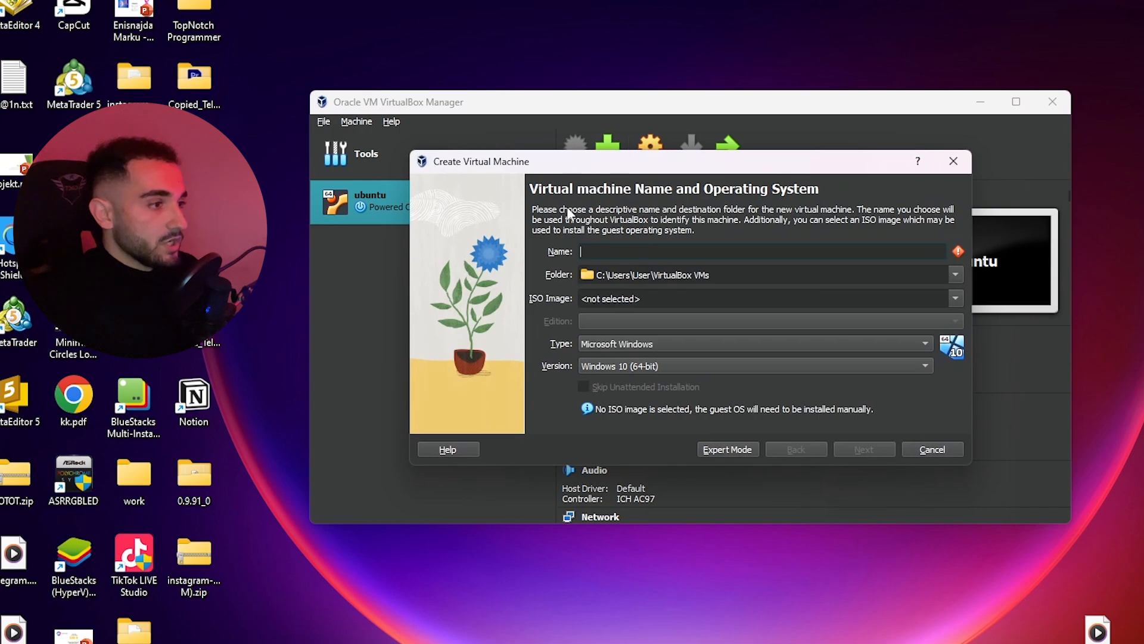
{"action": "type", "text": "fedoraos"}
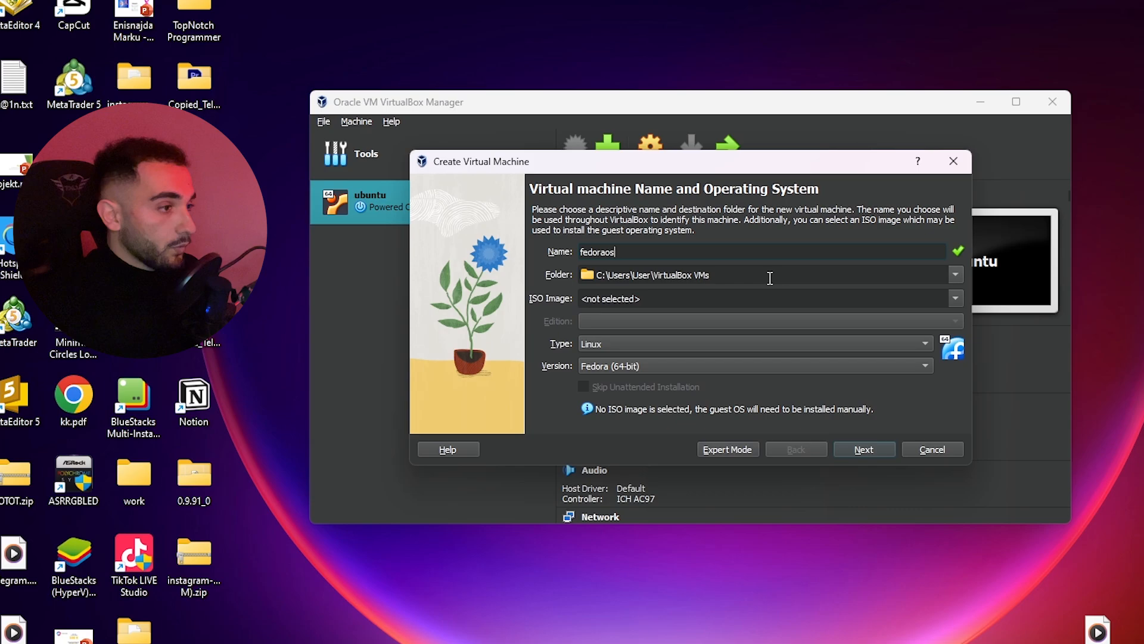
{"action": "mouse_move", "coordinate": [954, 284]}
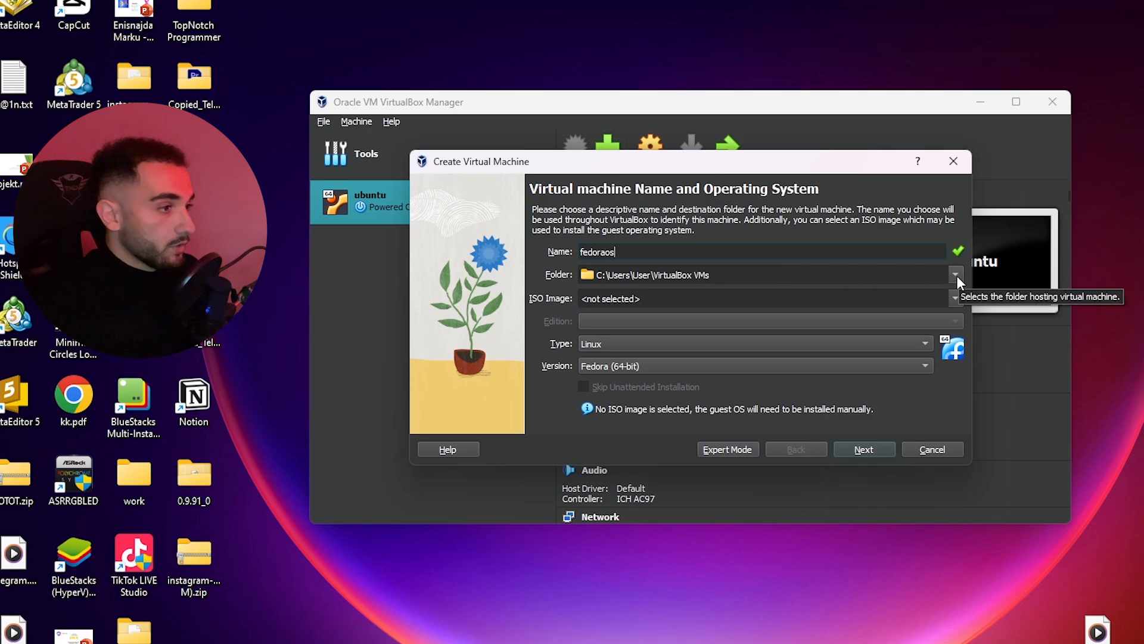
{"action": "left_click", "coordinate": [955, 276]}
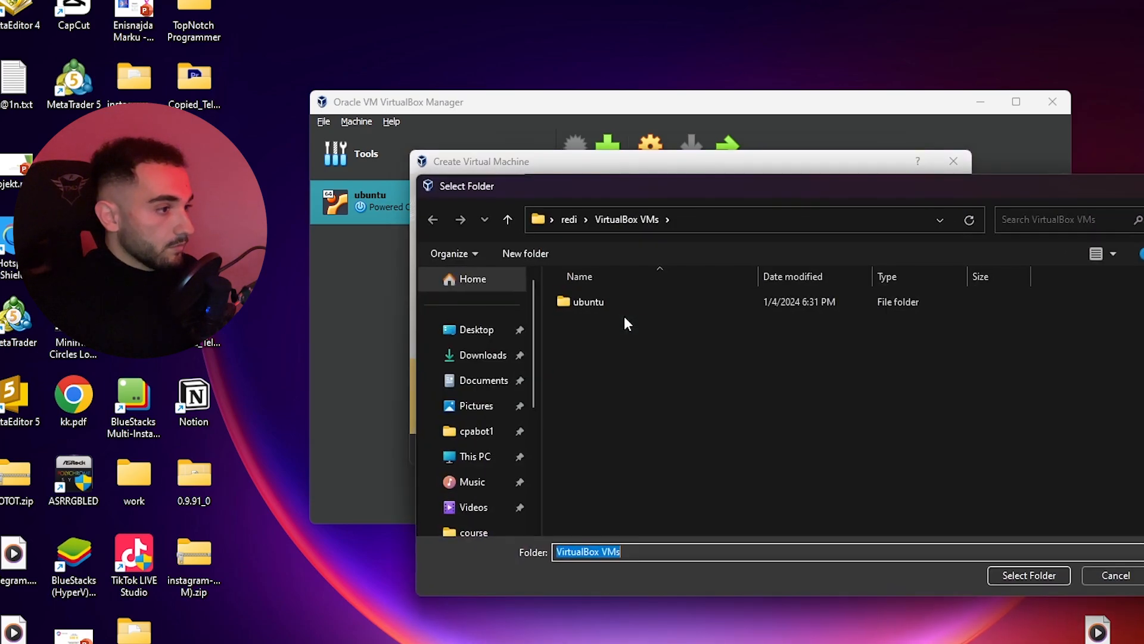
{"action": "left_click", "coordinate": [1028, 574]}
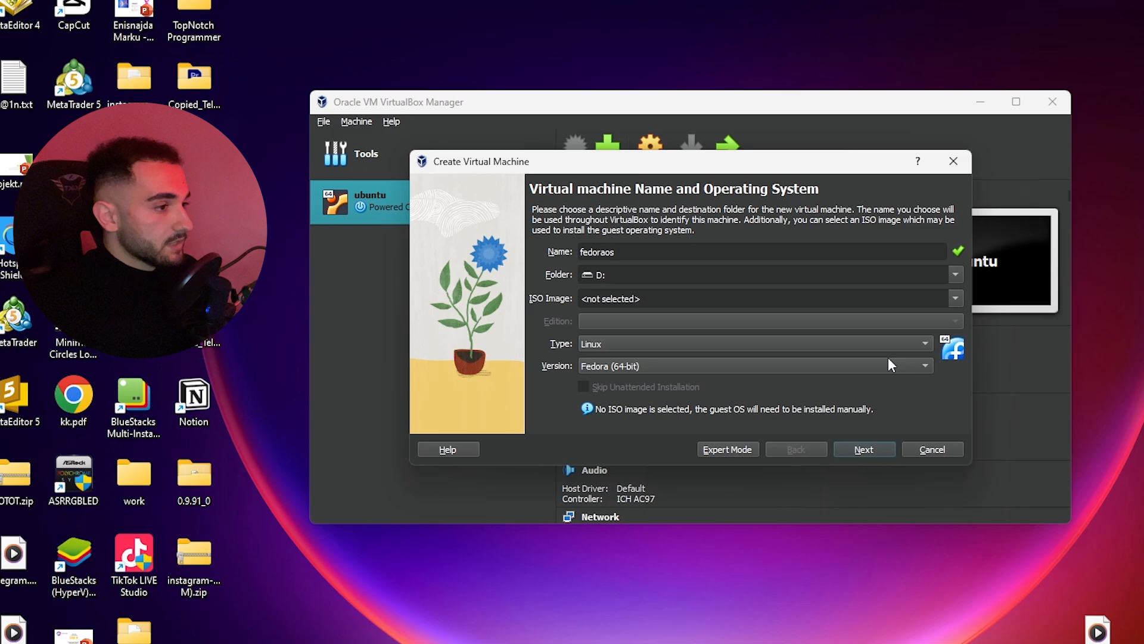
{"action": "left_click", "coordinate": [923, 366]}
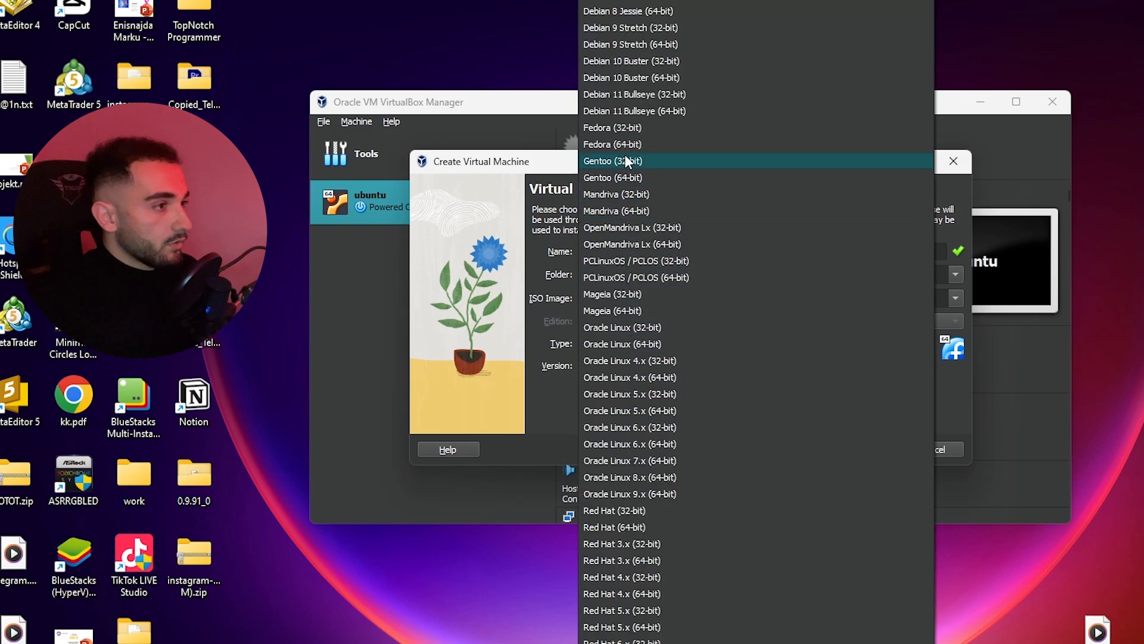
{"action": "left_click", "coordinate": [612, 144]}
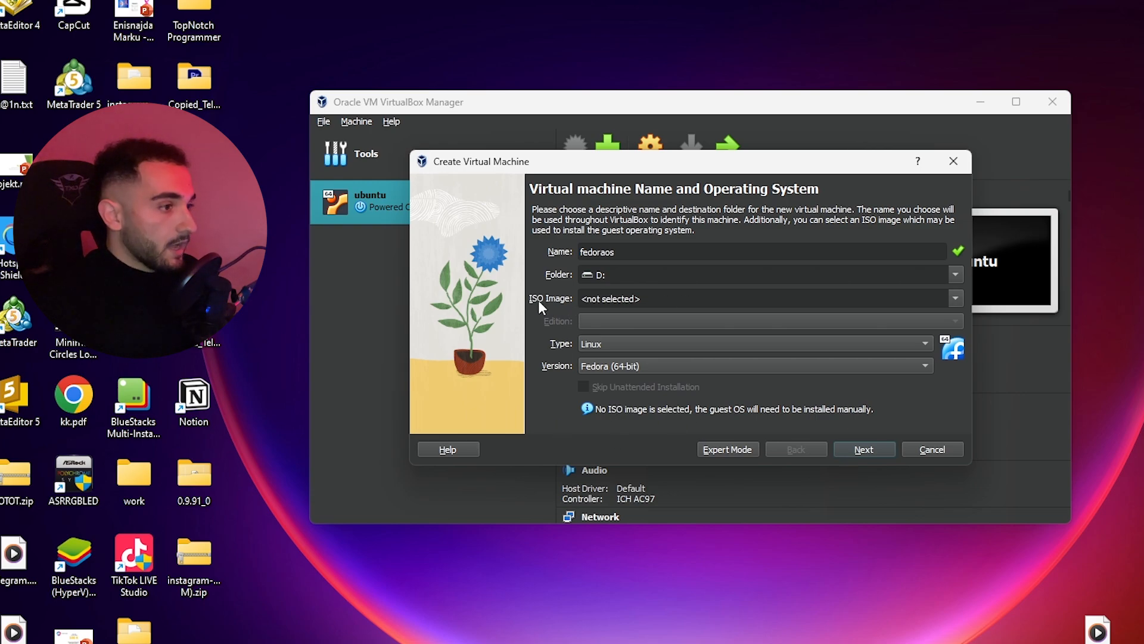
{"action": "mouse_move", "coordinate": [720, 302]}
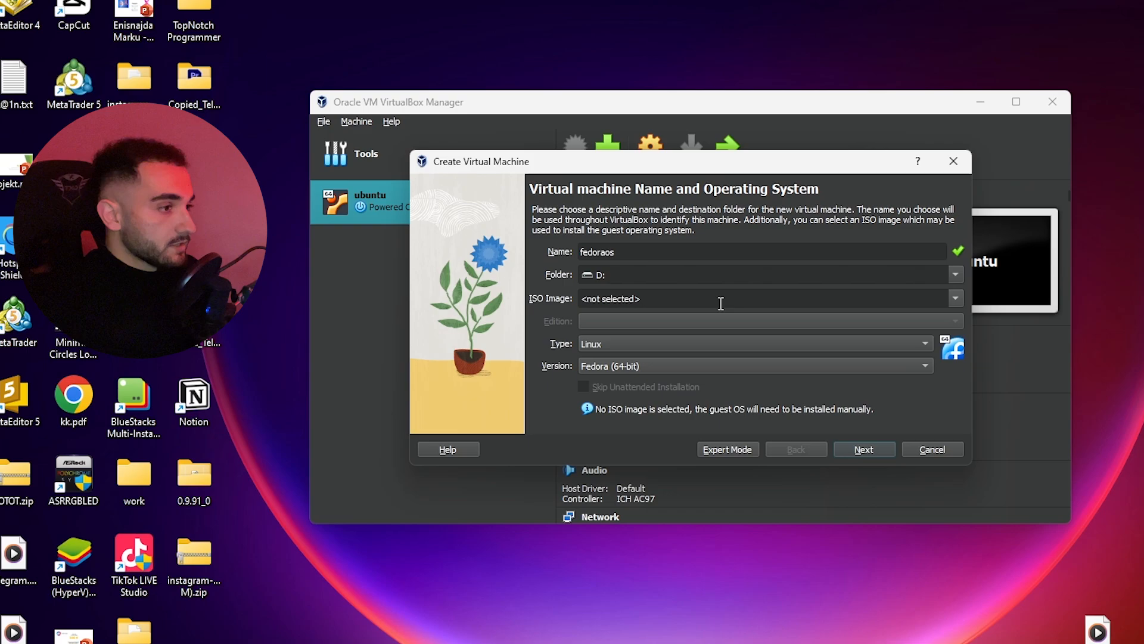
Browse for the Fedora-Workstation-Live-x86_64-39-1.5.iso installer image in Downloads
{"action": "left_click", "coordinate": [955, 298]}
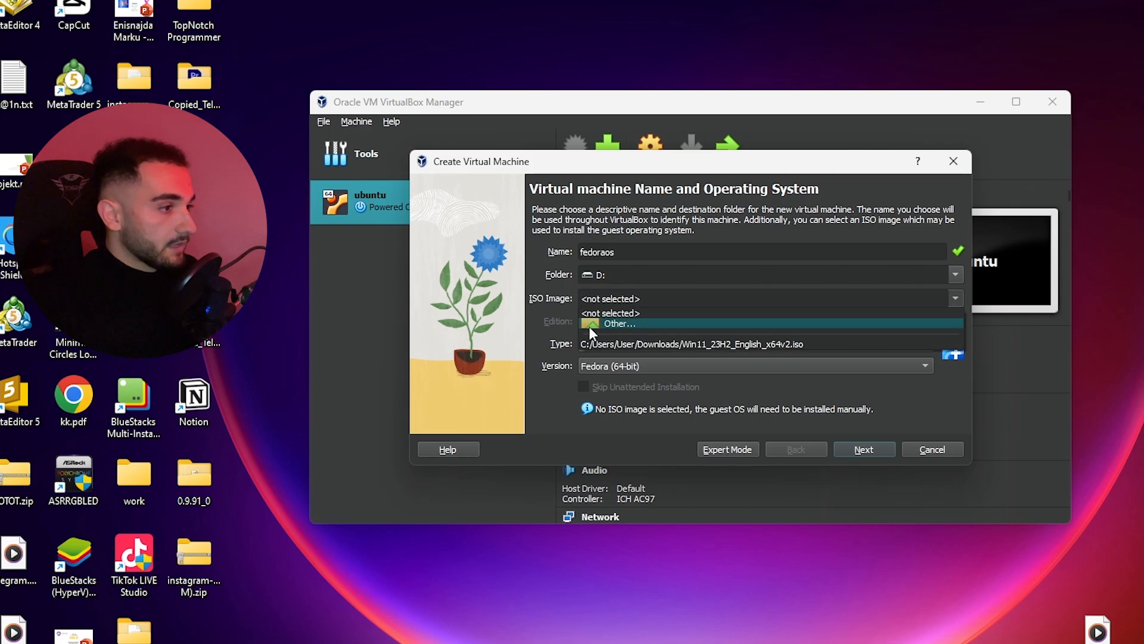
{"action": "left_click", "coordinate": [617, 323]}
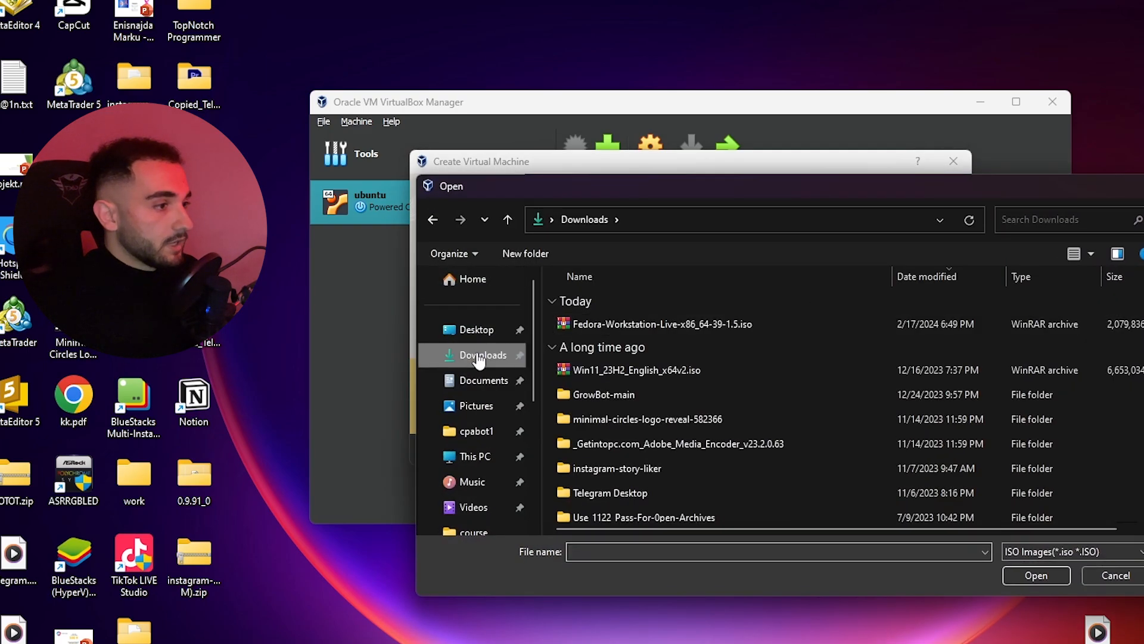
{"action": "mouse_move", "coordinate": [661, 323]}
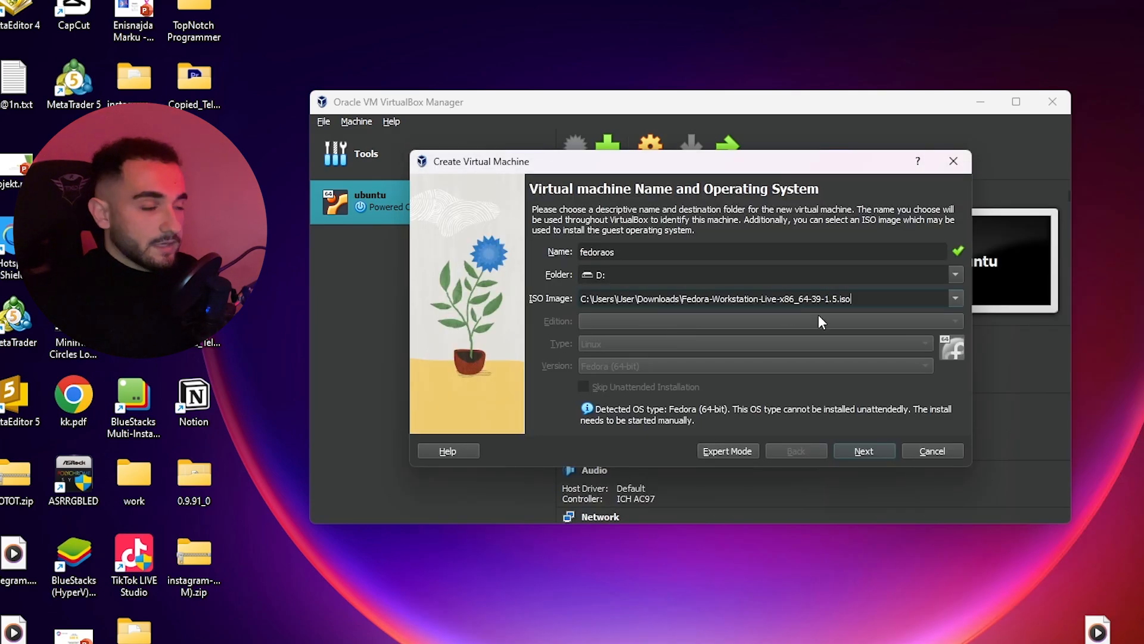
Give the machine 10823 MB base memory and 5 processors, continuing to the hard disk step
{"action": "left_click", "coordinate": [863, 451]}
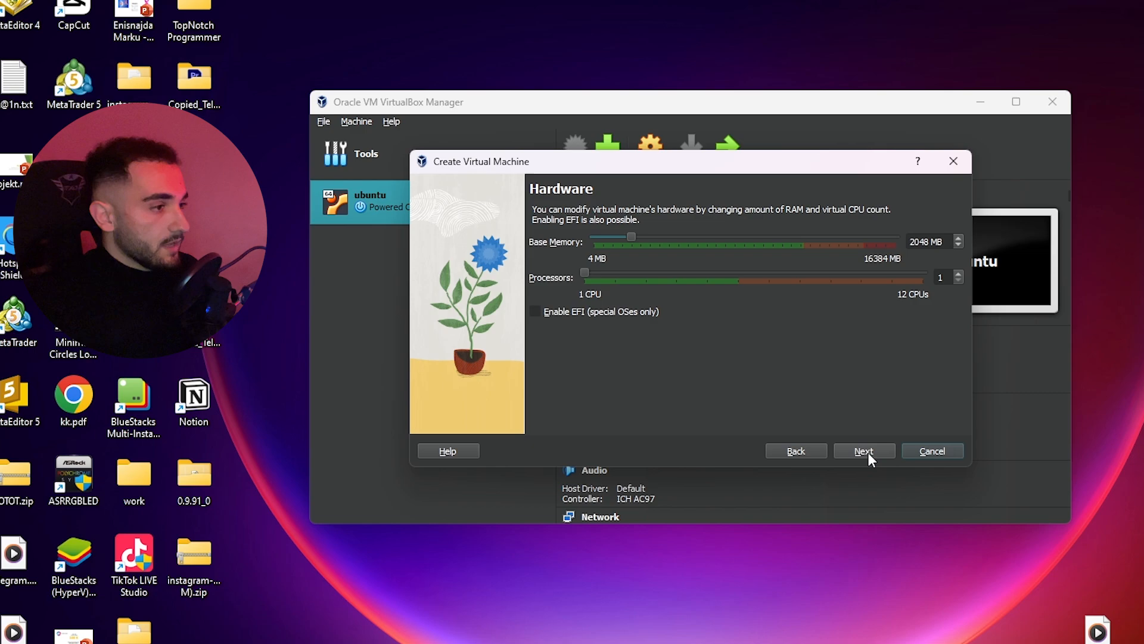
{"action": "left_click_drag", "start_coordinate": [632, 236], "coordinate": [793, 236]}
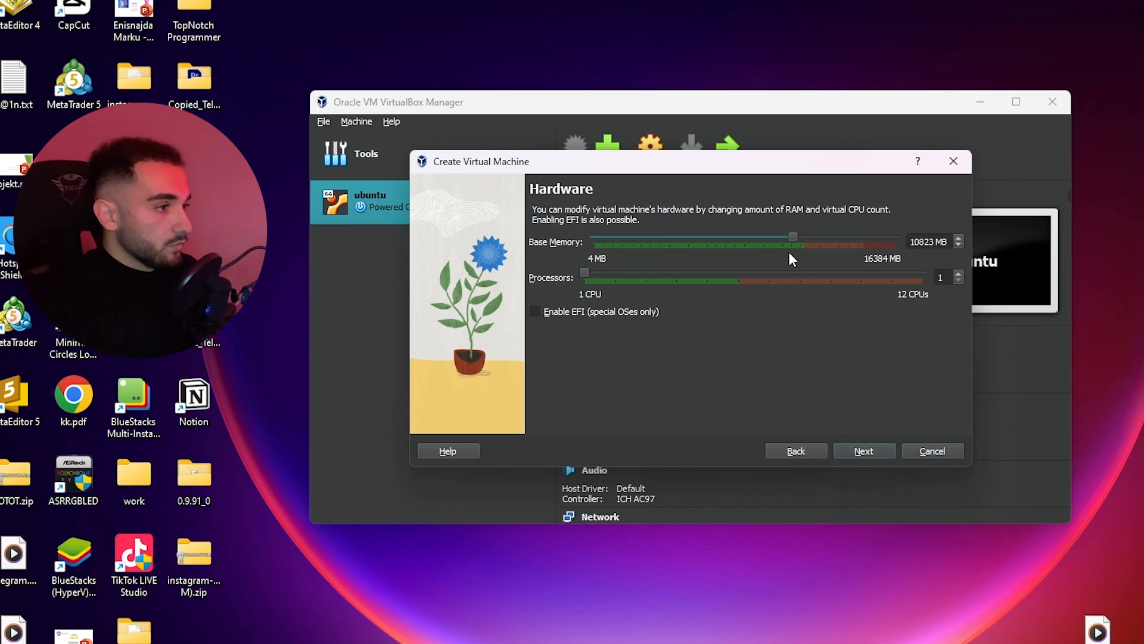
{"action": "left_click_drag", "start_coordinate": [584, 272], "coordinate": [707, 272]}
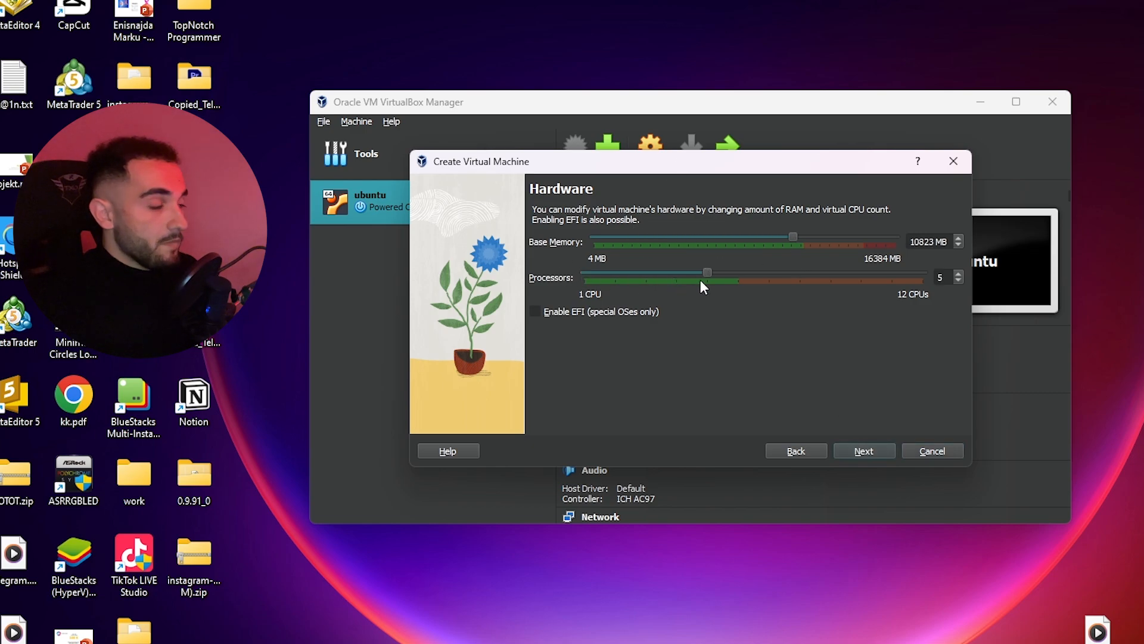
{"action": "mouse_move", "coordinate": [771, 240]}
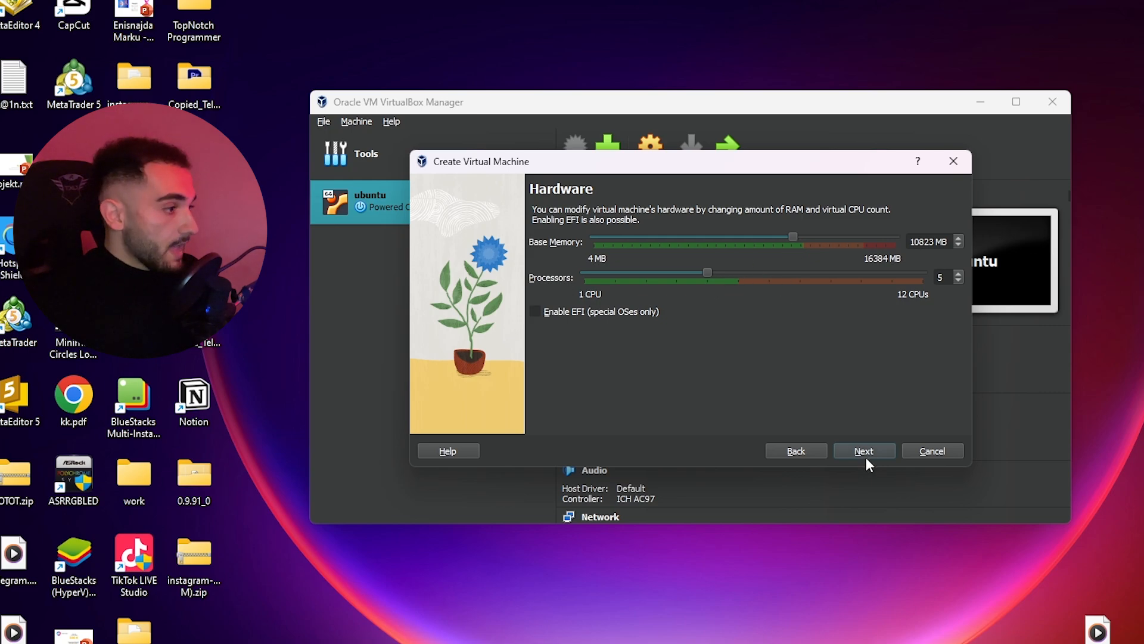
{"action": "left_click", "coordinate": [864, 451]}
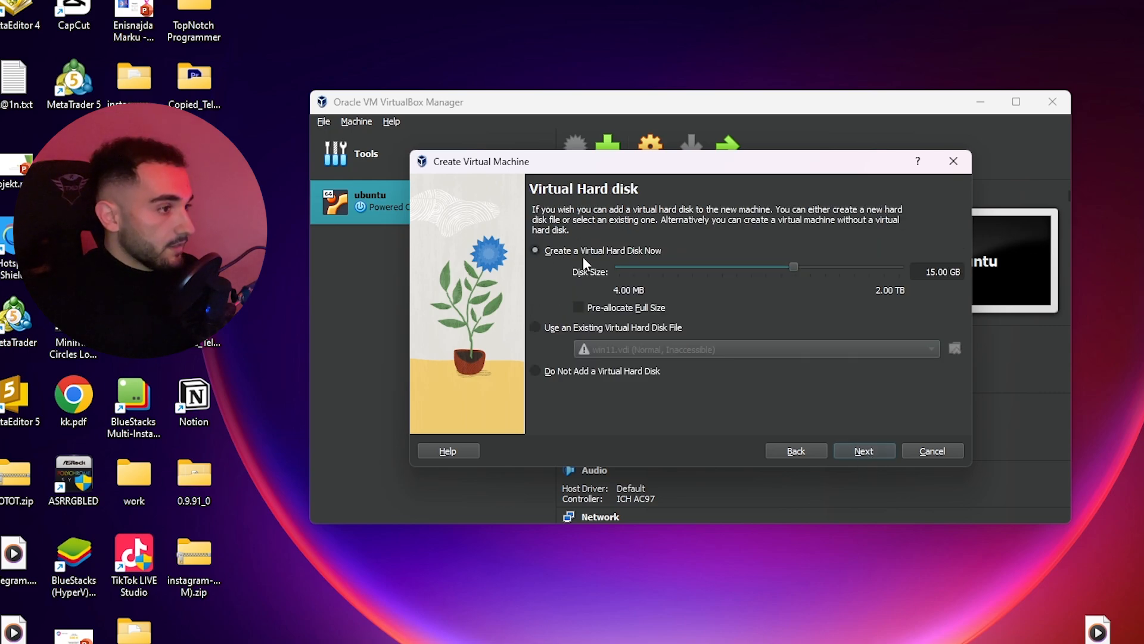
Size the virtual hard disk at 22.07 GB without pre-allocation and finish creating fedoraos
{"action": "left_click_drag", "start_coordinate": [794, 266], "coordinate": [801, 271]}
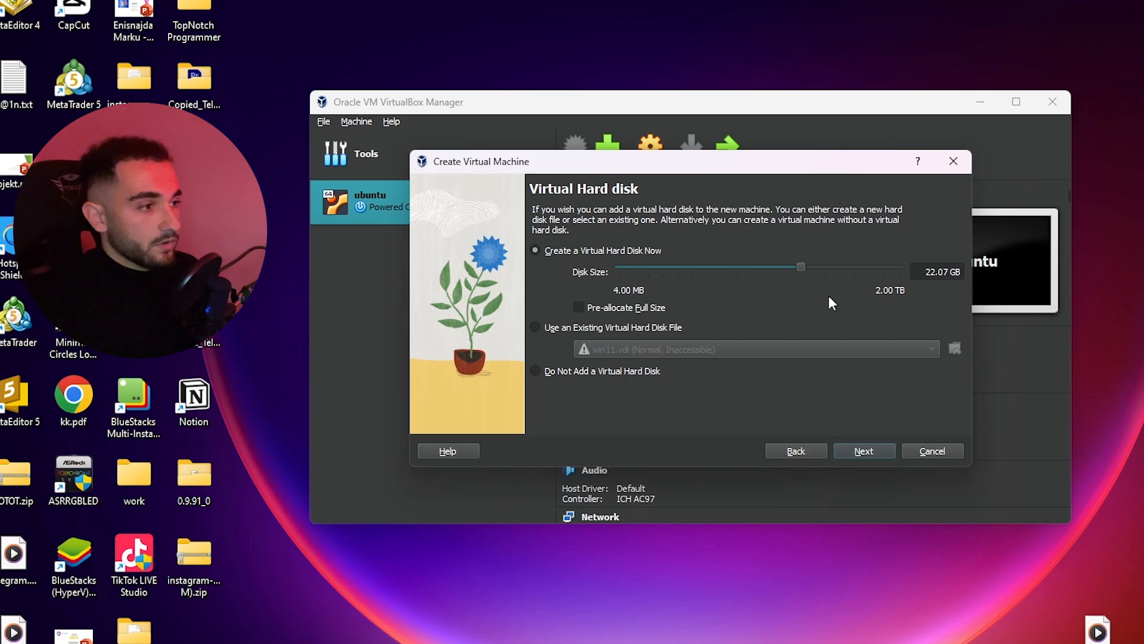
{"action": "mouse_move", "coordinate": [841, 290]}
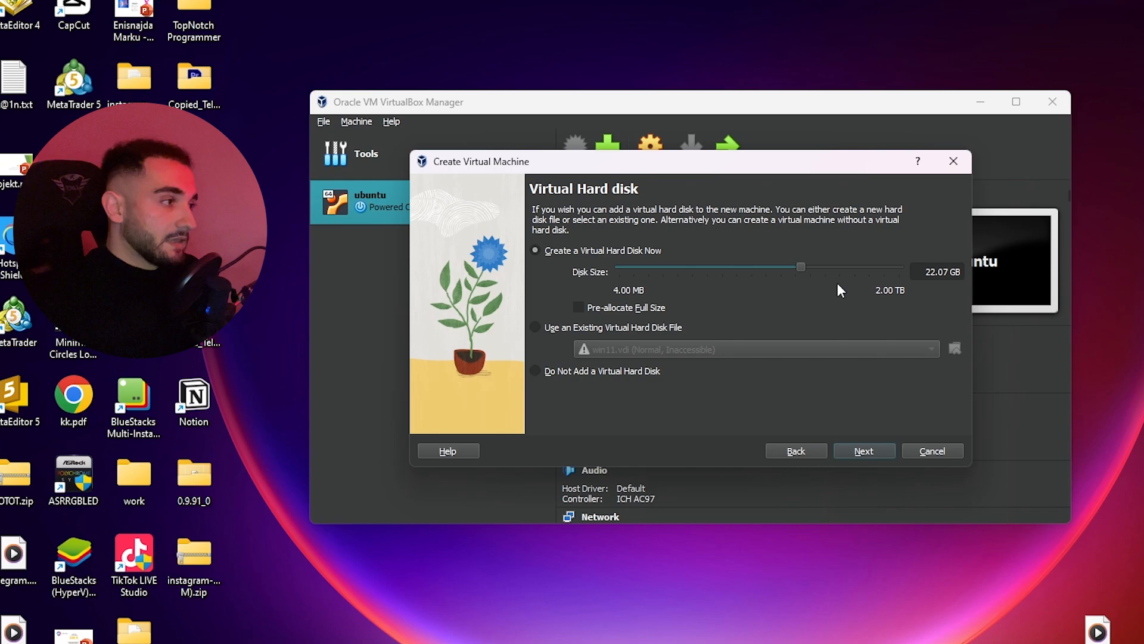
{"action": "mouse_move", "coordinate": [782, 291]}
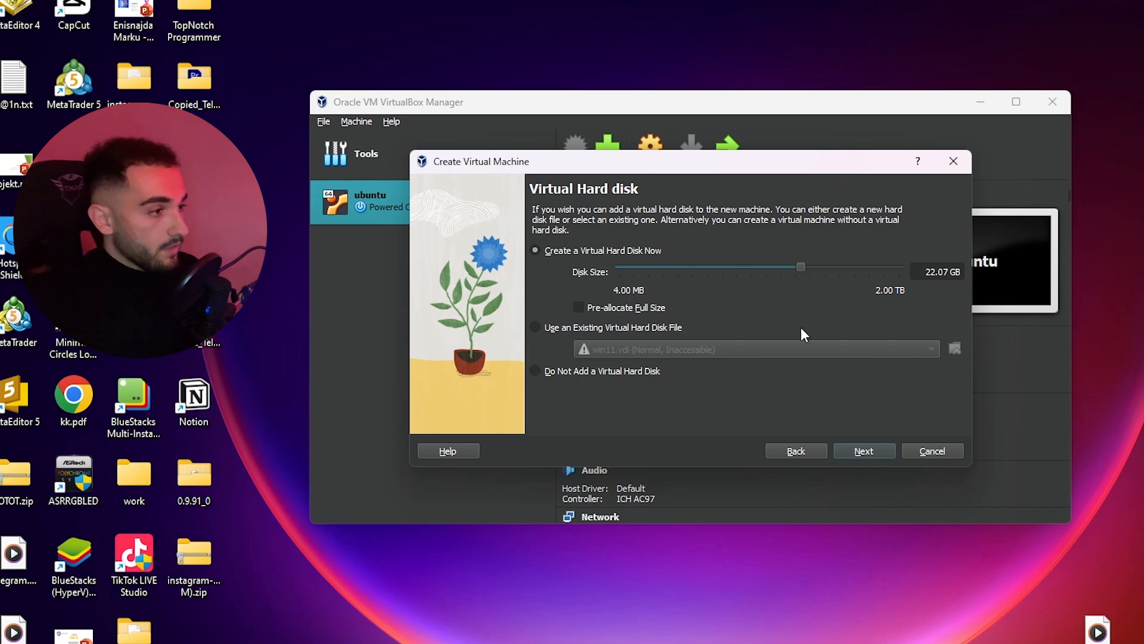
{"action": "left_click", "coordinate": [864, 451]}
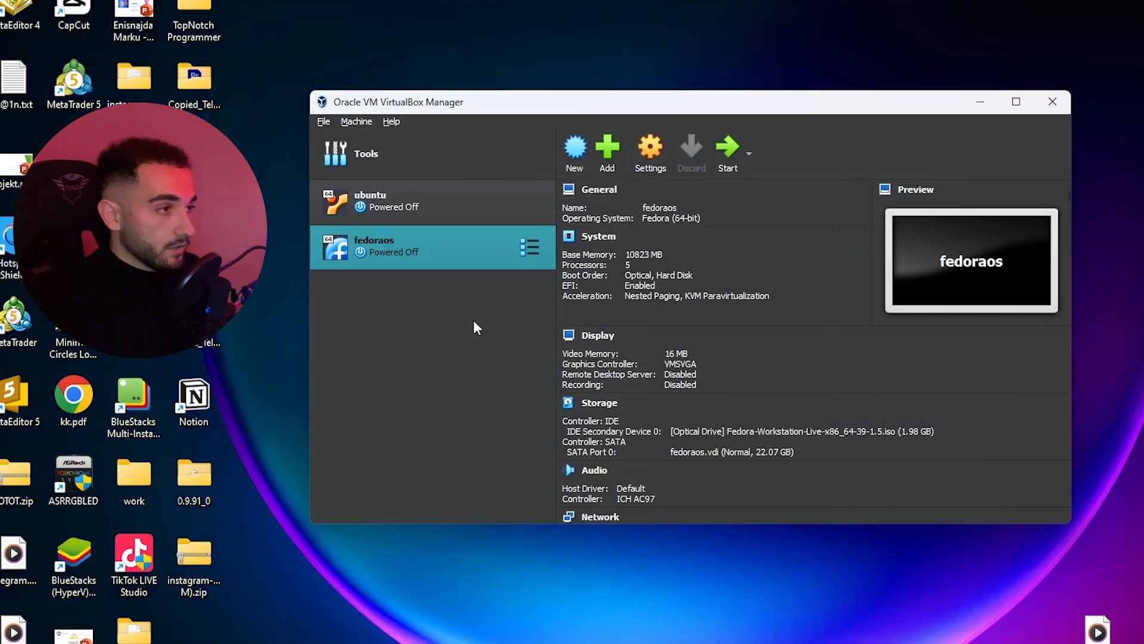
{"action": "mouse_move", "coordinate": [650, 150]}
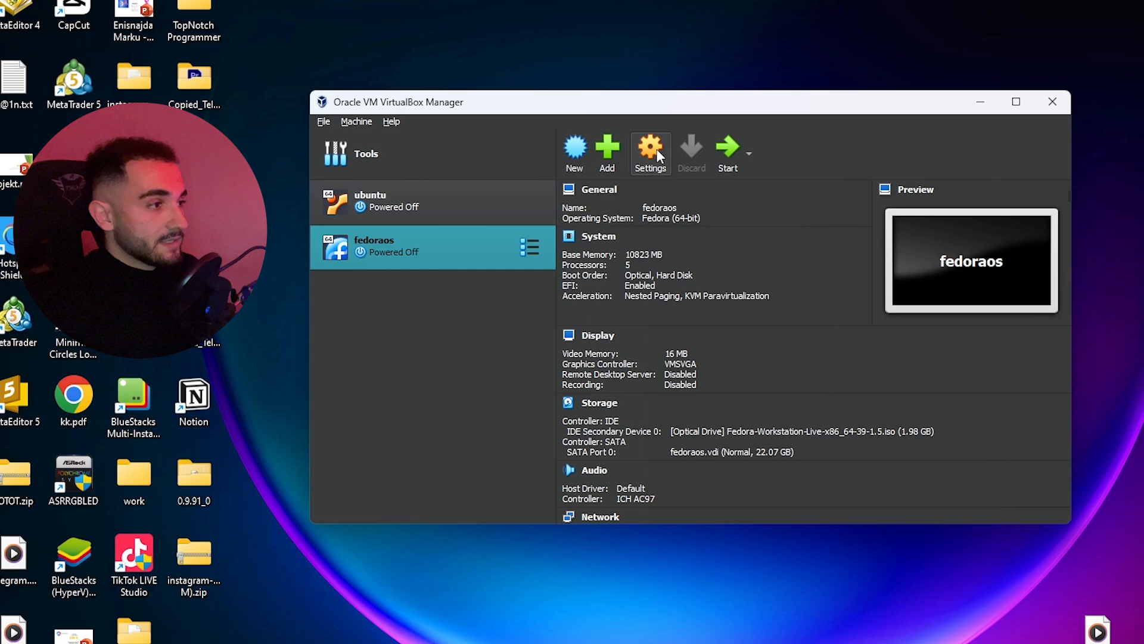
In fedoraos System motherboard settings, toggle Enable EFI off and back on
{"action": "left_click", "coordinate": [650, 148]}
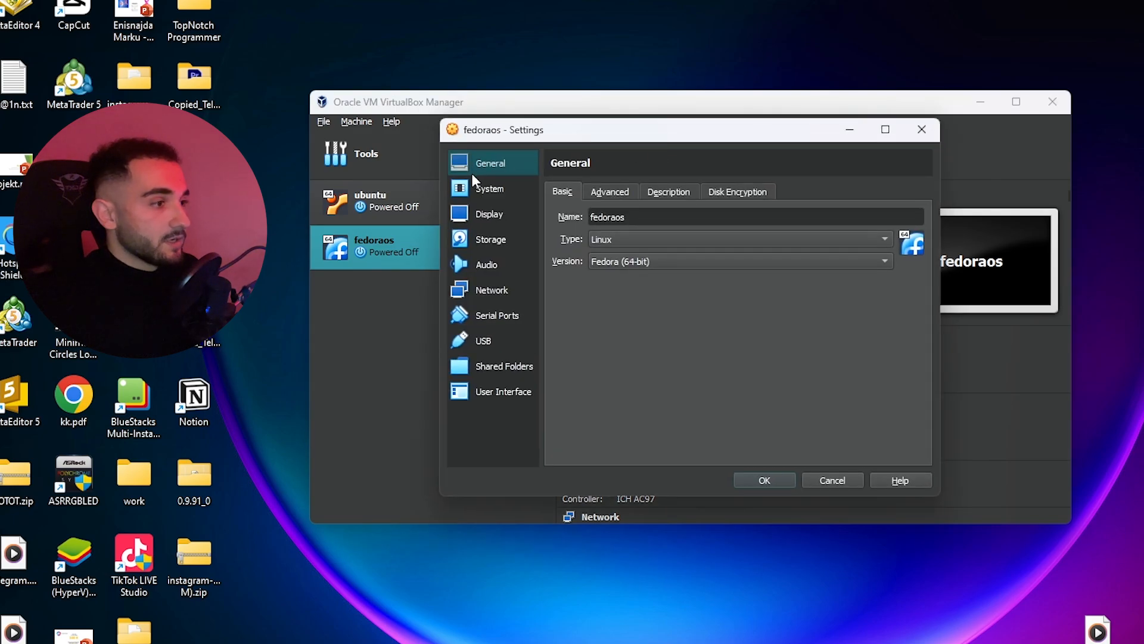
{"action": "left_click", "coordinate": [489, 188]}
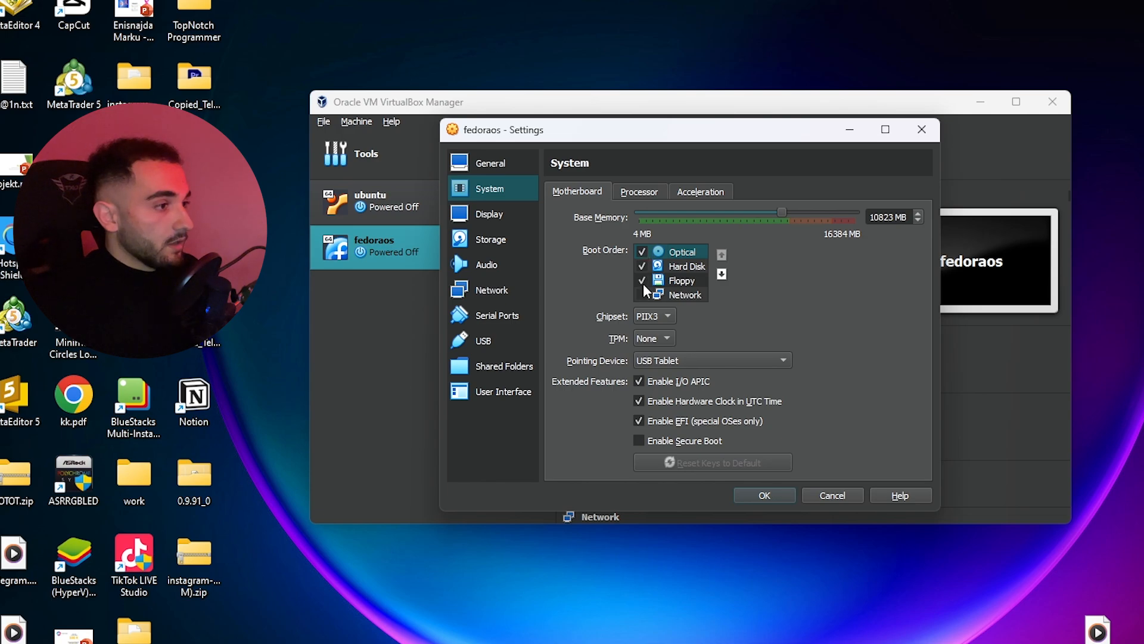
{"action": "mouse_move", "coordinate": [641, 317]}
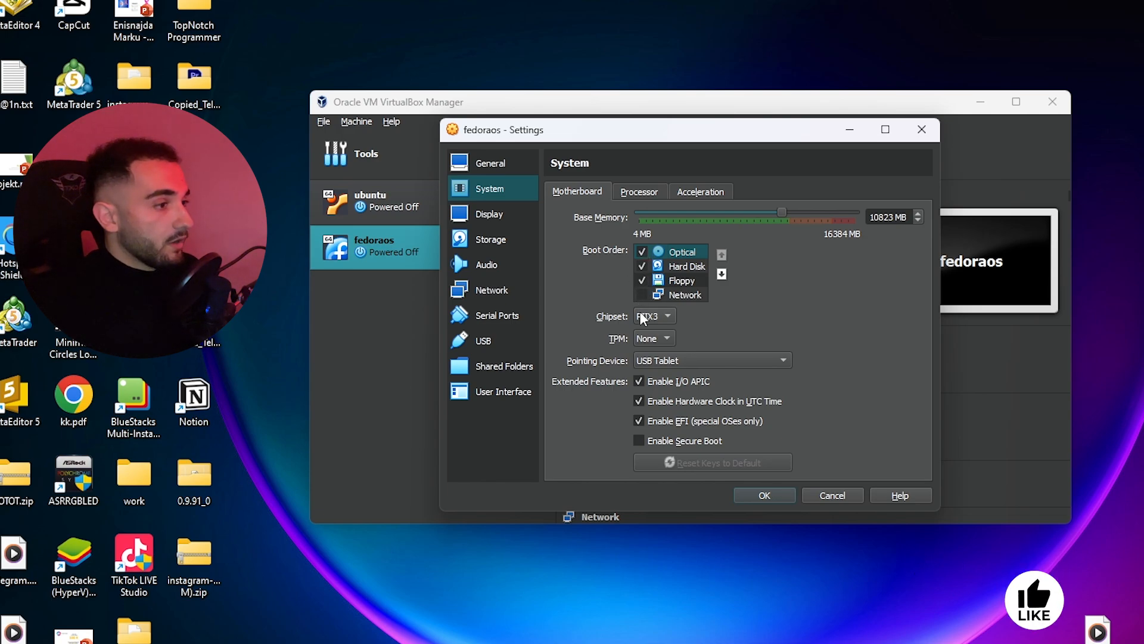
{"action": "left_click", "coordinate": [641, 420]}
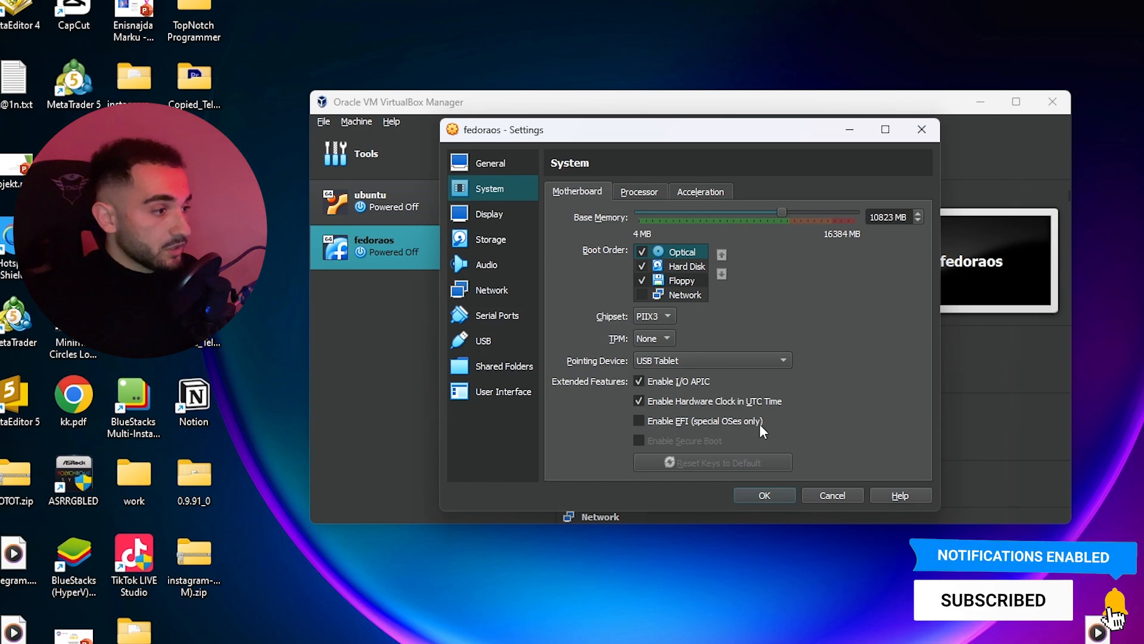
{"action": "left_click", "coordinate": [639, 421]}
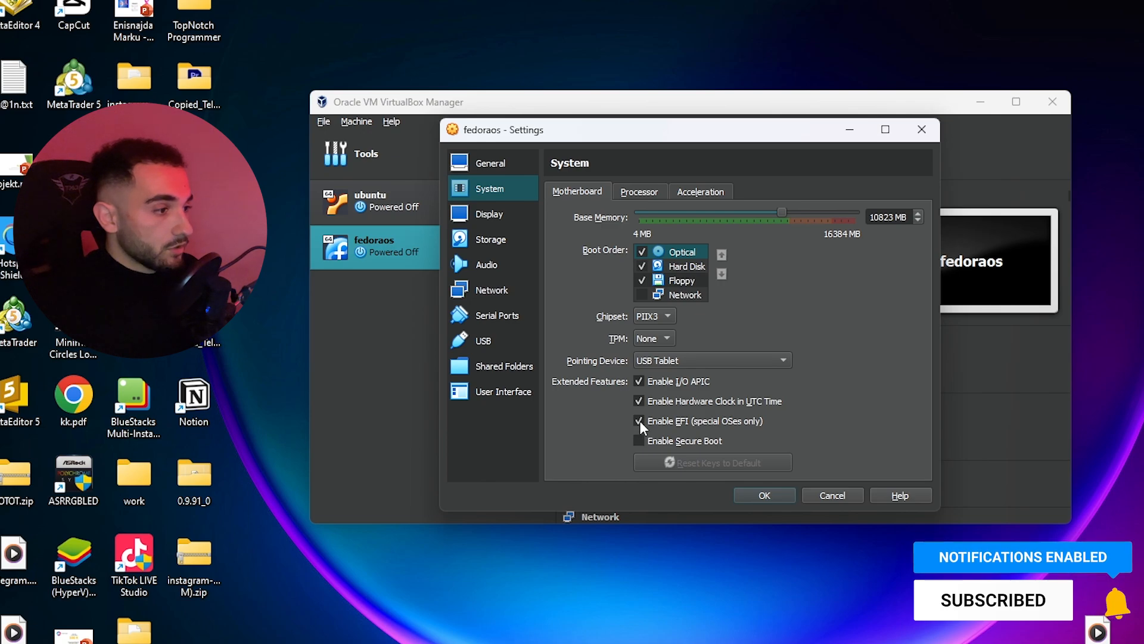
Set the Acceleration paravirtualization interface to Default and save the system settings
{"action": "left_click", "coordinate": [639, 191]}
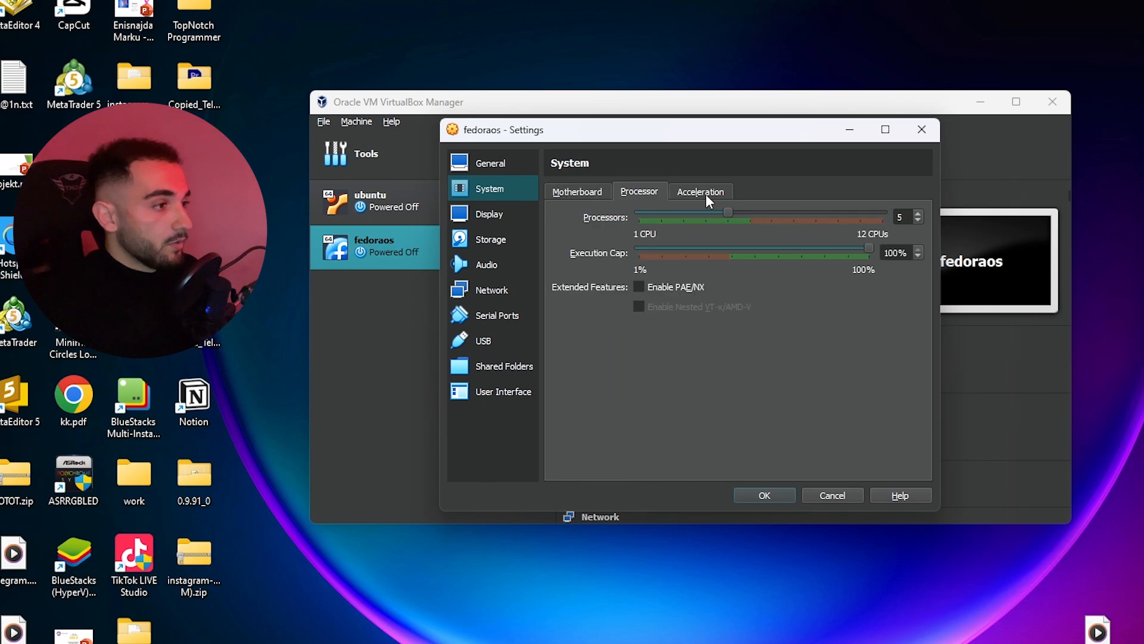
{"action": "left_click", "coordinate": [699, 191]}
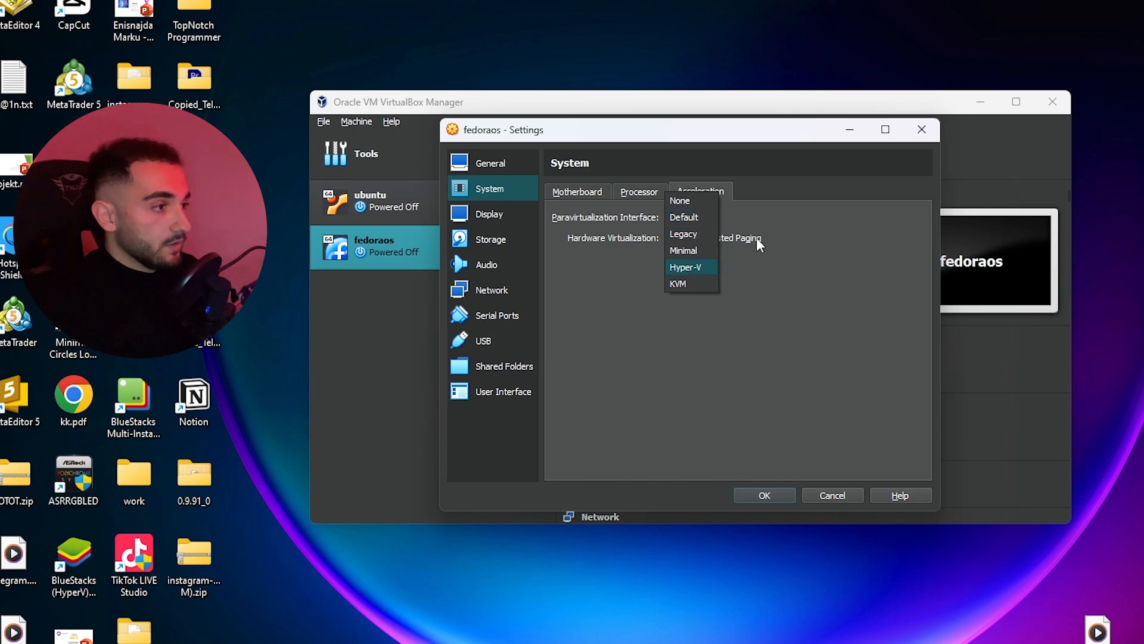
{"action": "left_click", "coordinate": [683, 217]}
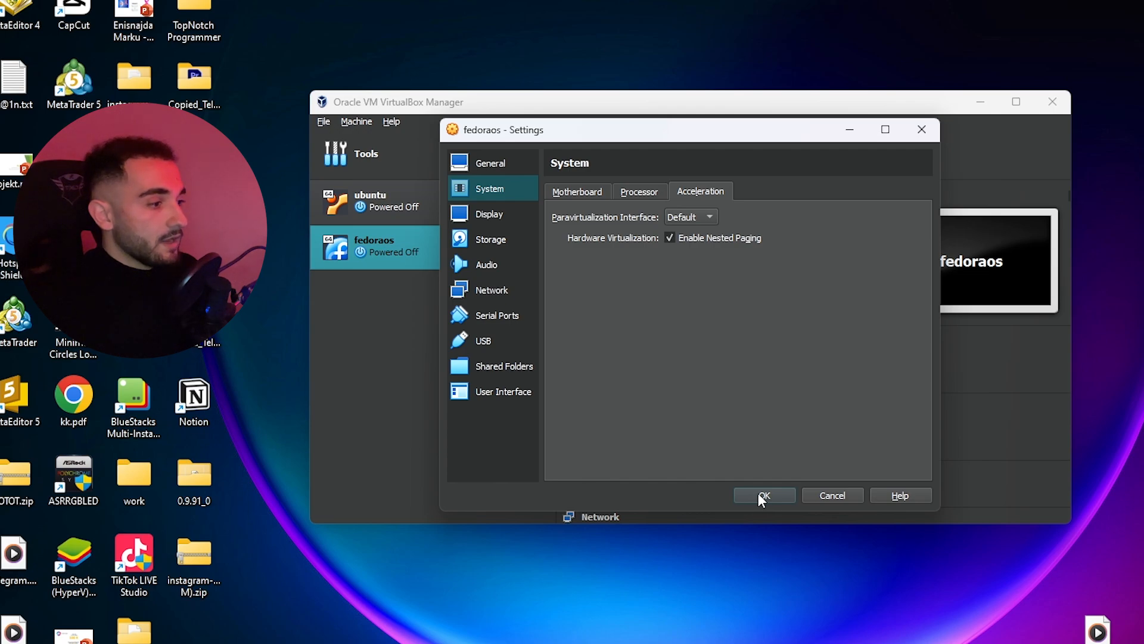
{"action": "left_click", "coordinate": [763, 495]}
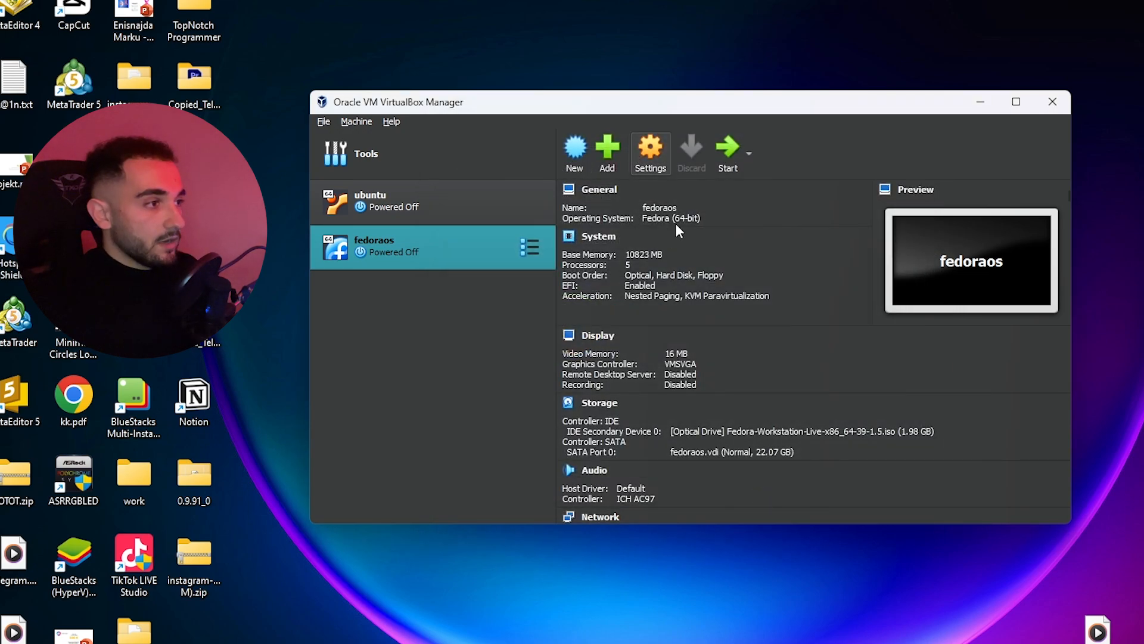
Raise fedoraos video memory to 128 MB in Display settings and save
{"action": "left_click", "coordinate": [649, 145]}
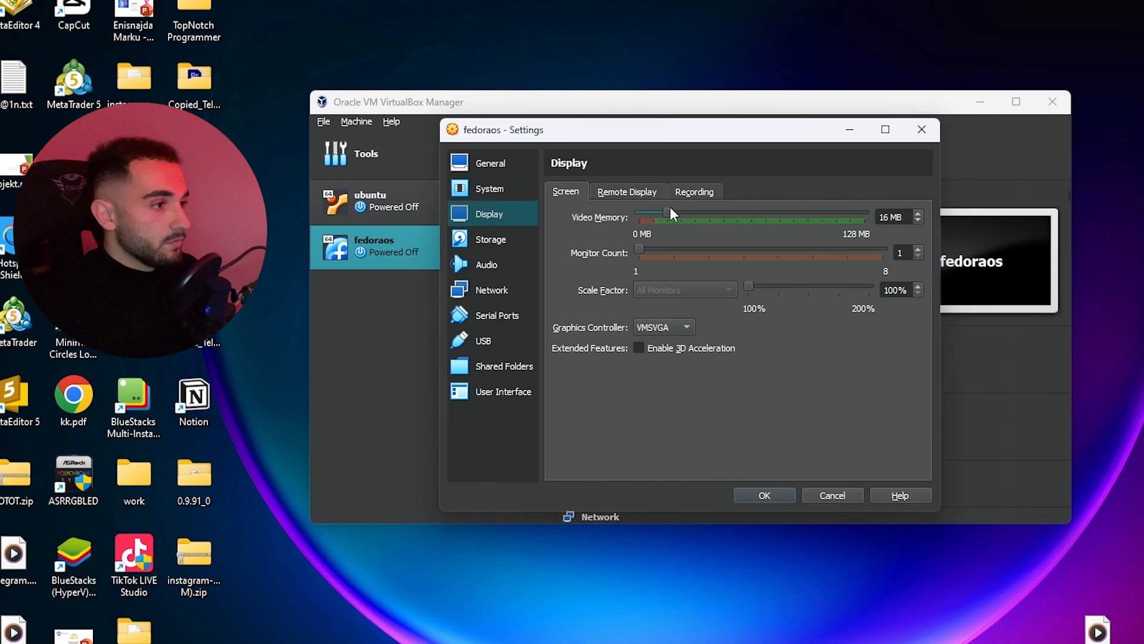
{"action": "left_click_drag", "start_coordinate": [665, 212], "coordinate": [694, 216]}
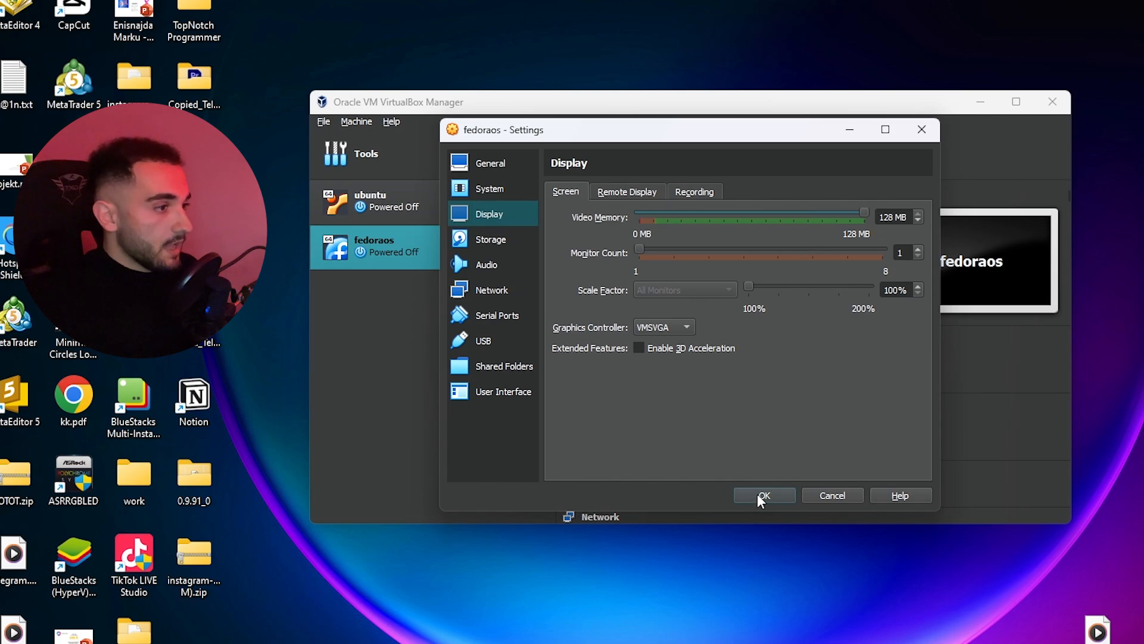
{"action": "left_click", "coordinate": [764, 495]}
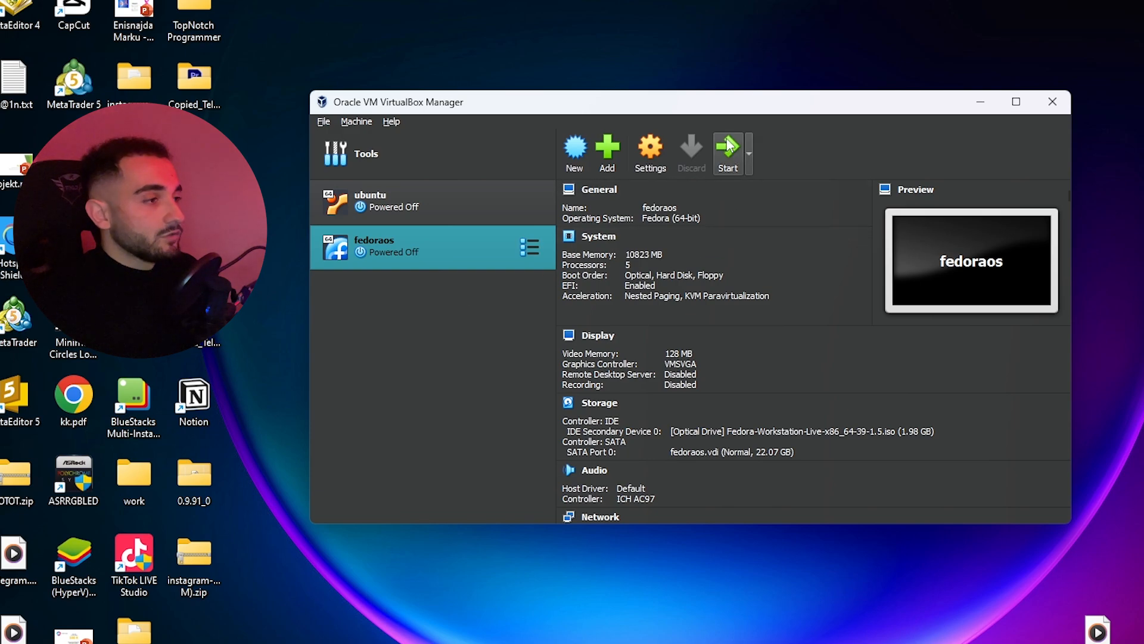
Start the fedoraos machine and watch its power-up progress notification
{"action": "left_click", "coordinate": [727, 150]}
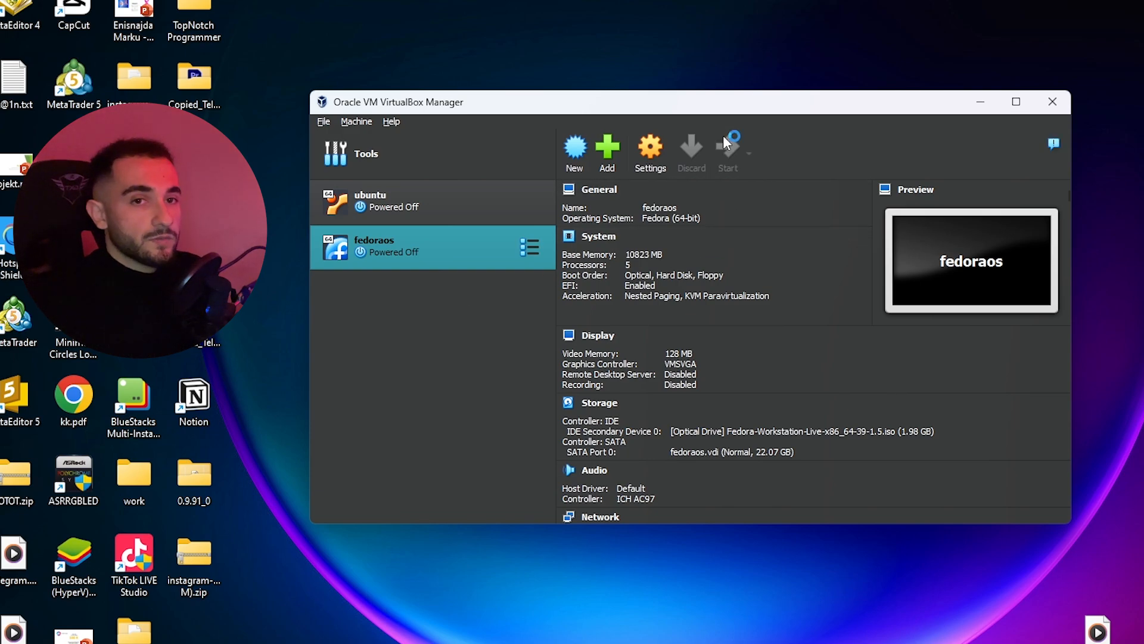
{"action": "left_click", "coordinate": [727, 150]}
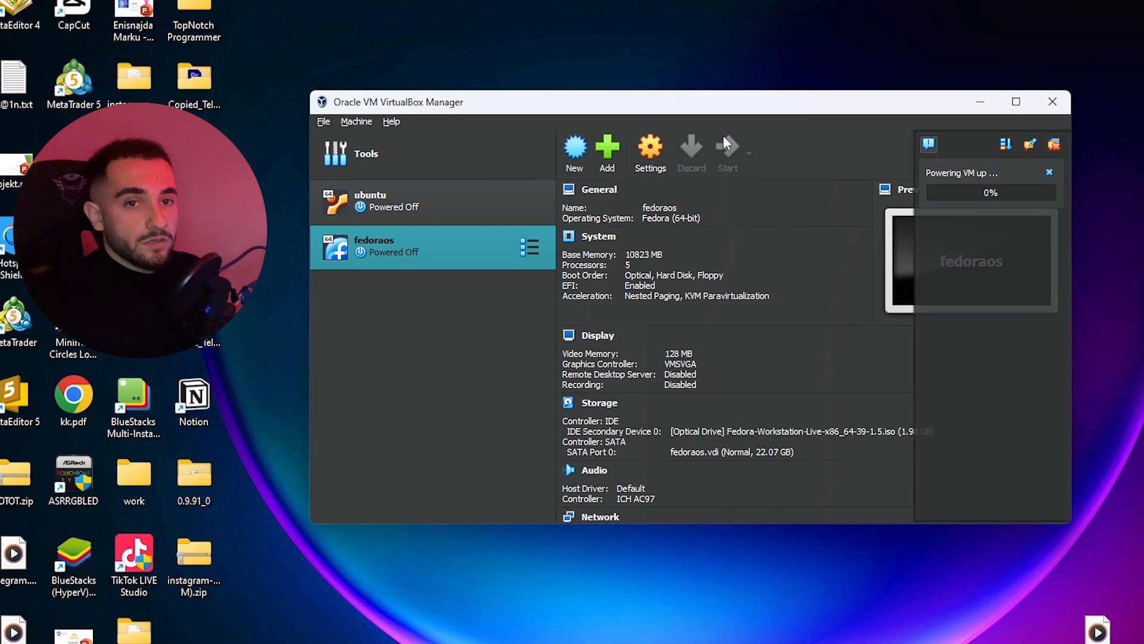
{"action": "left_click", "coordinate": [727, 153]}
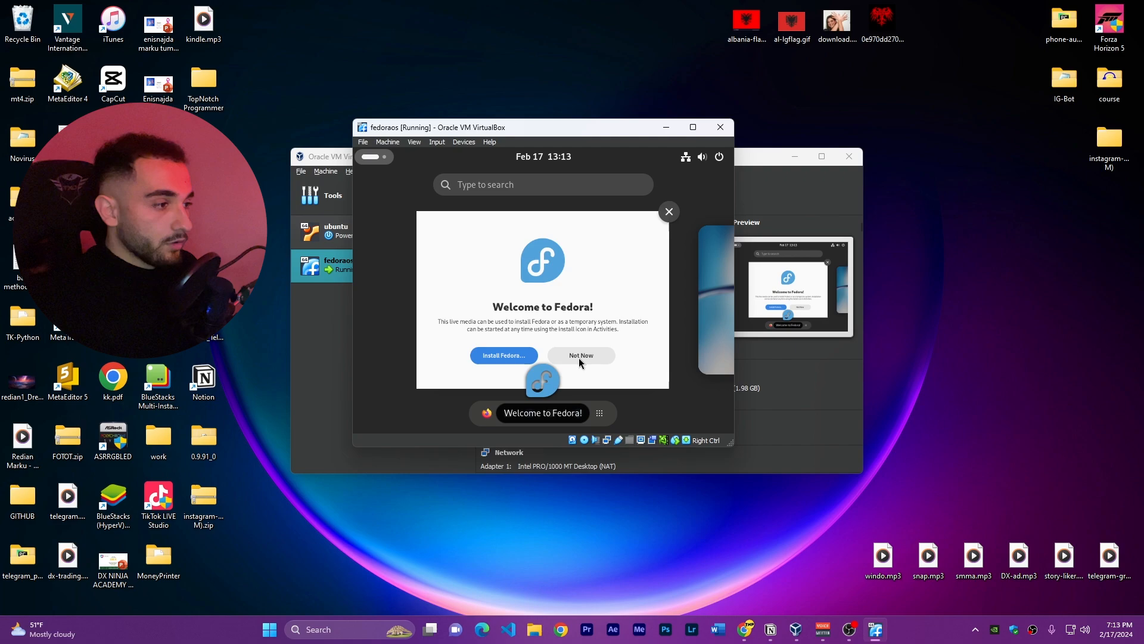
{"action": "mouse_move", "coordinate": [544, 295]}
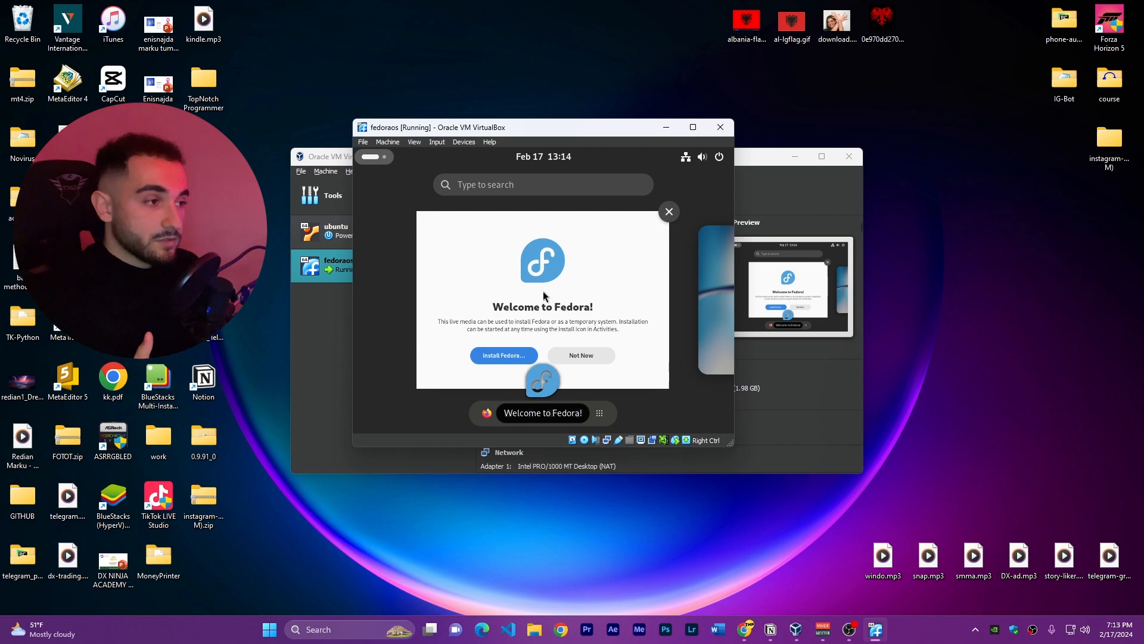
{"action": "mouse_move", "coordinate": [516, 358]}
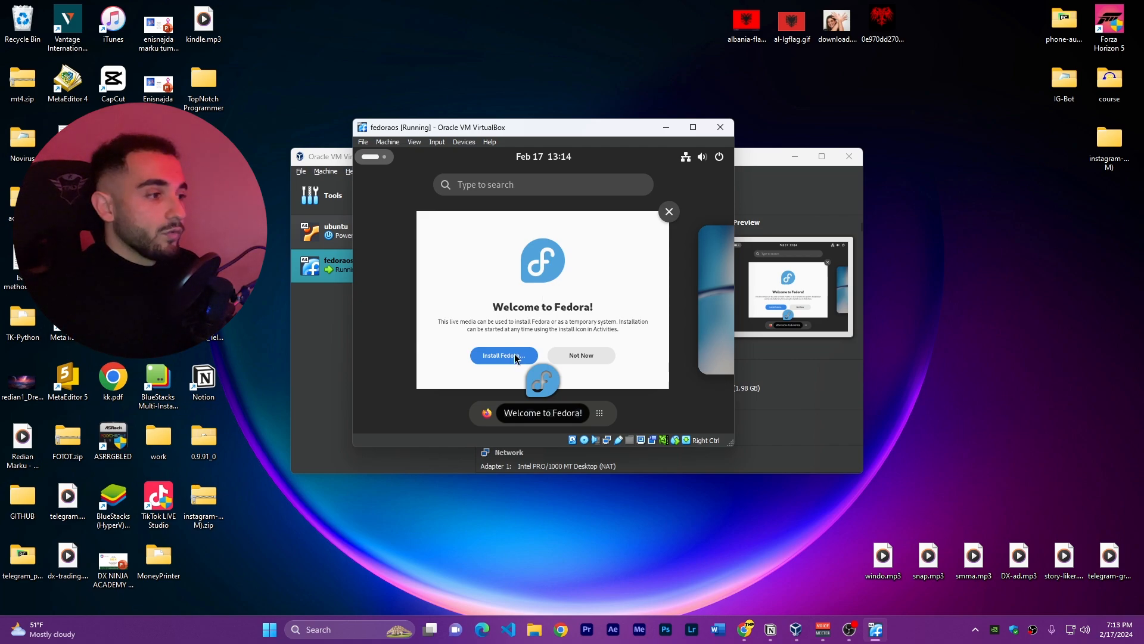
{"action": "mouse_move", "coordinate": [533, 373]}
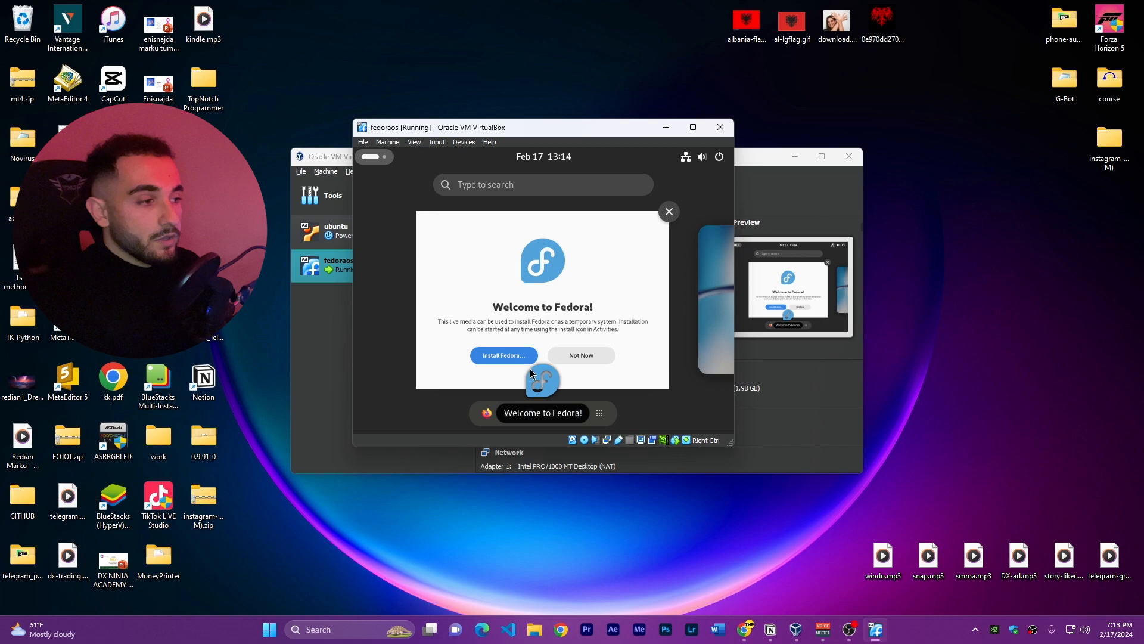
{"action": "mouse_move", "coordinate": [516, 322]}
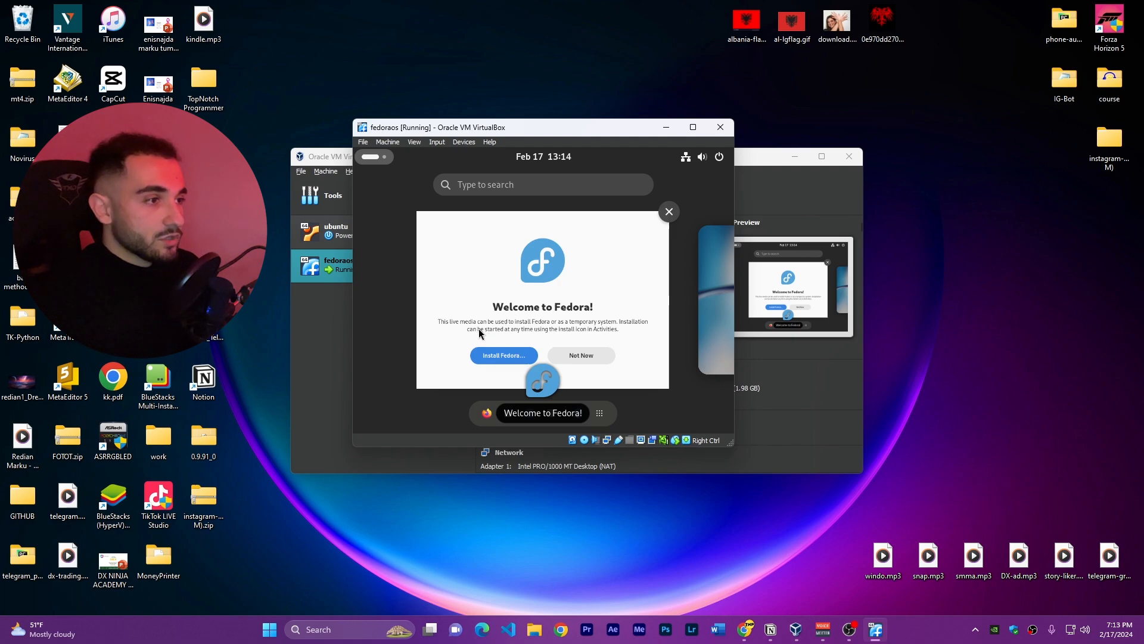
{"action": "mouse_move", "coordinate": [496, 295]}
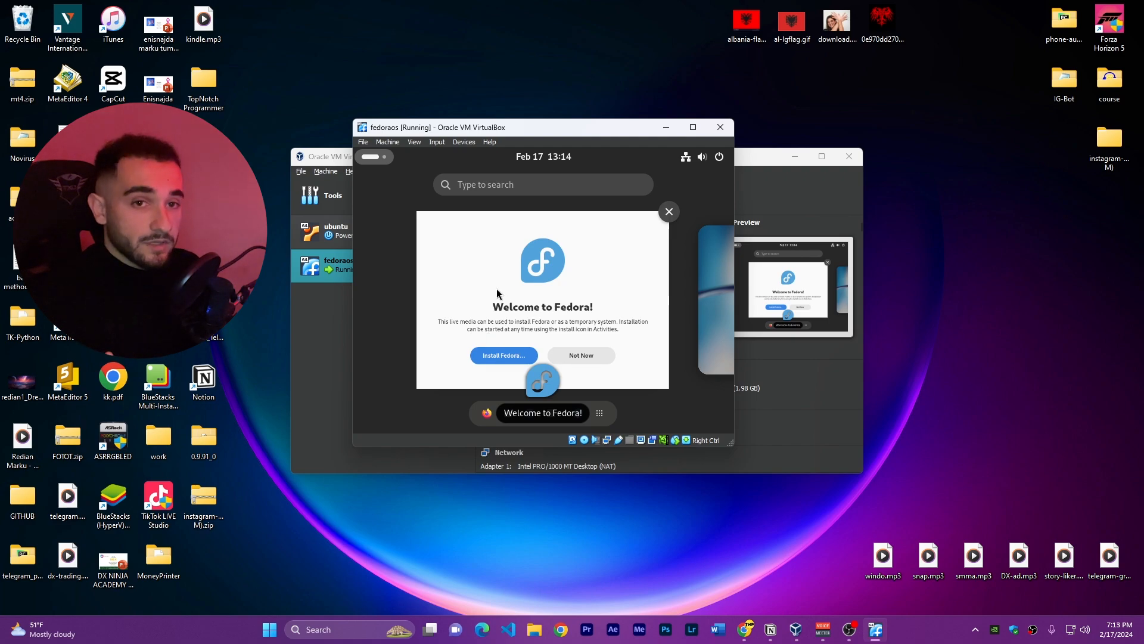
{"action": "mouse_move", "coordinate": [659, 276]}
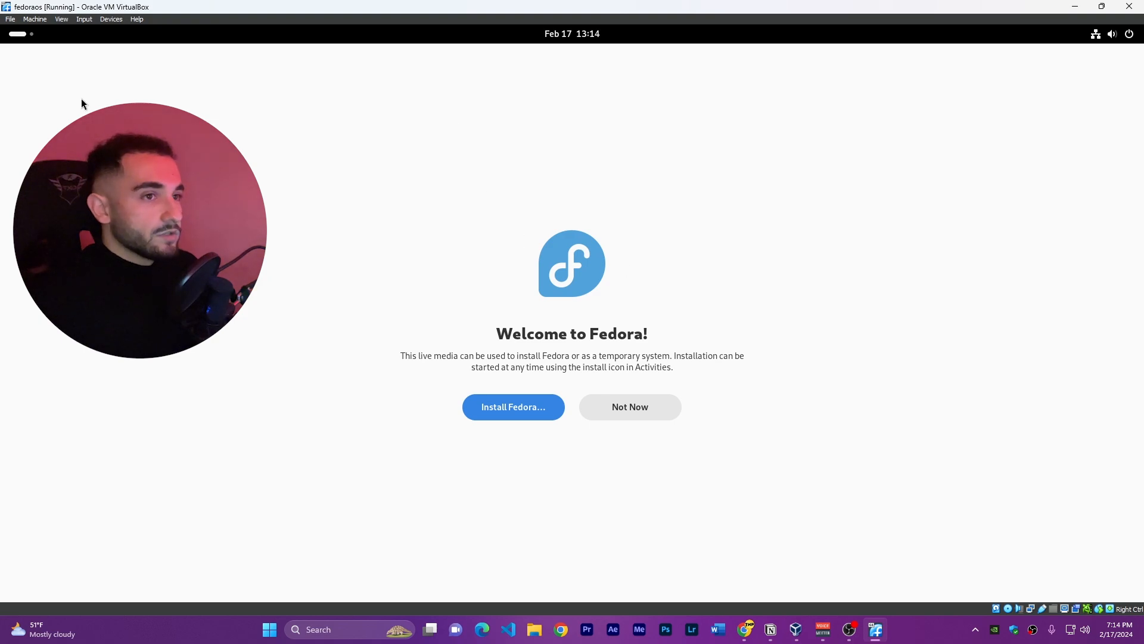
{"action": "mouse_move", "coordinate": [685, 487]}
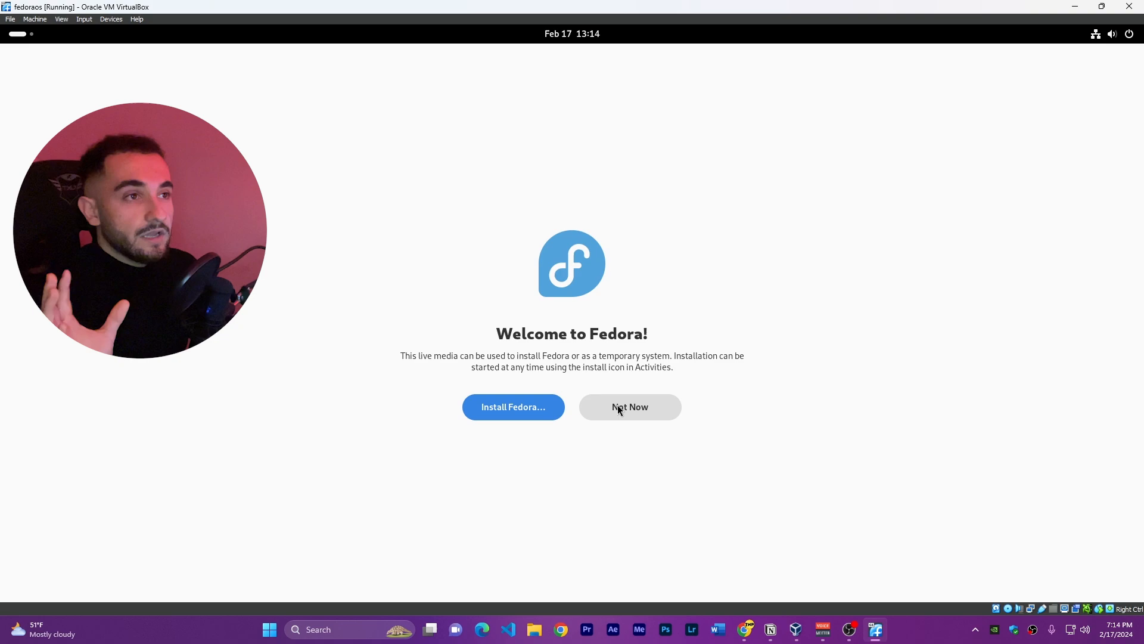
Dismiss the Welcome to Fedora dialog with Not Now, leaving the live desktop
{"action": "left_click", "coordinate": [629, 406]}
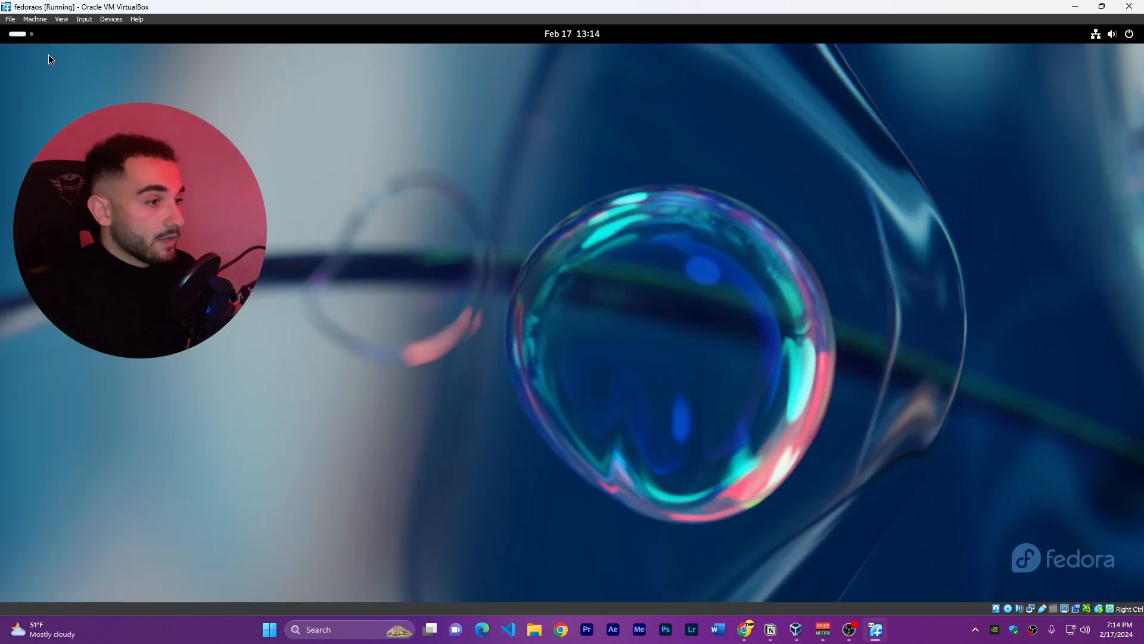
Launch the Settings app from the application overview and select its Network page
{"action": "left_click", "coordinate": [671, 563]}
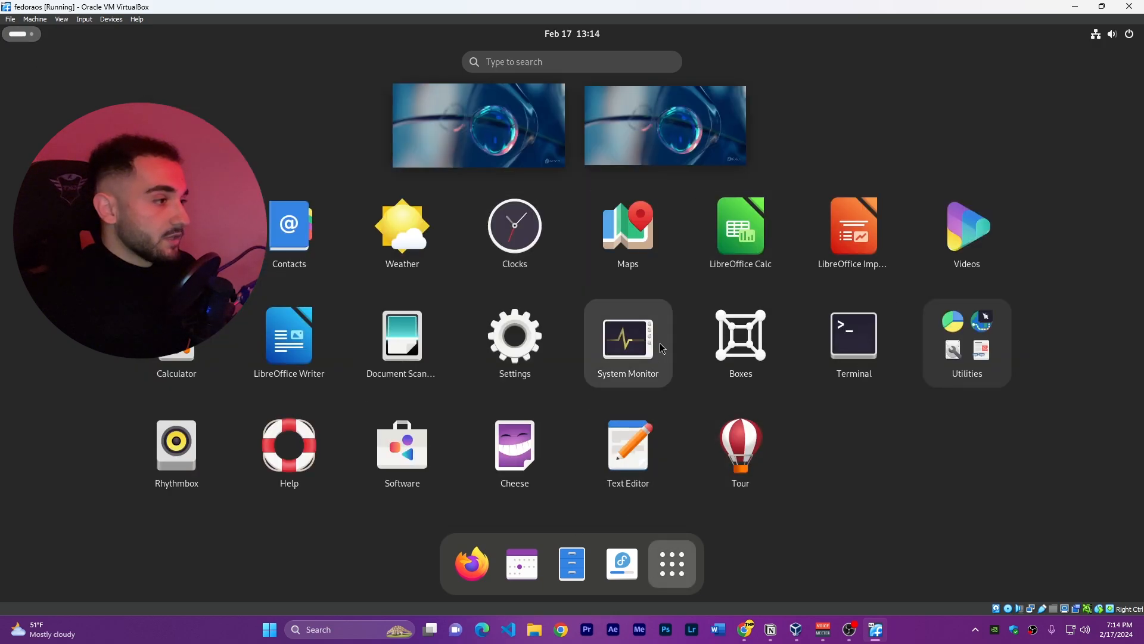
{"action": "left_click", "coordinate": [514, 336]}
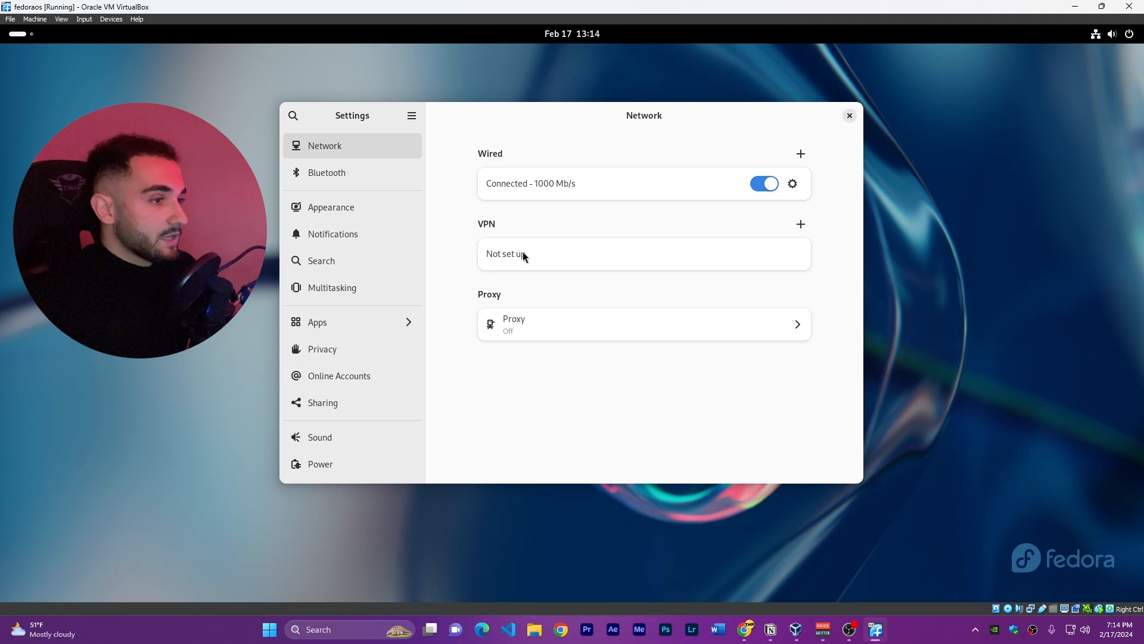
{"action": "left_click", "coordinate": [326, 172]}
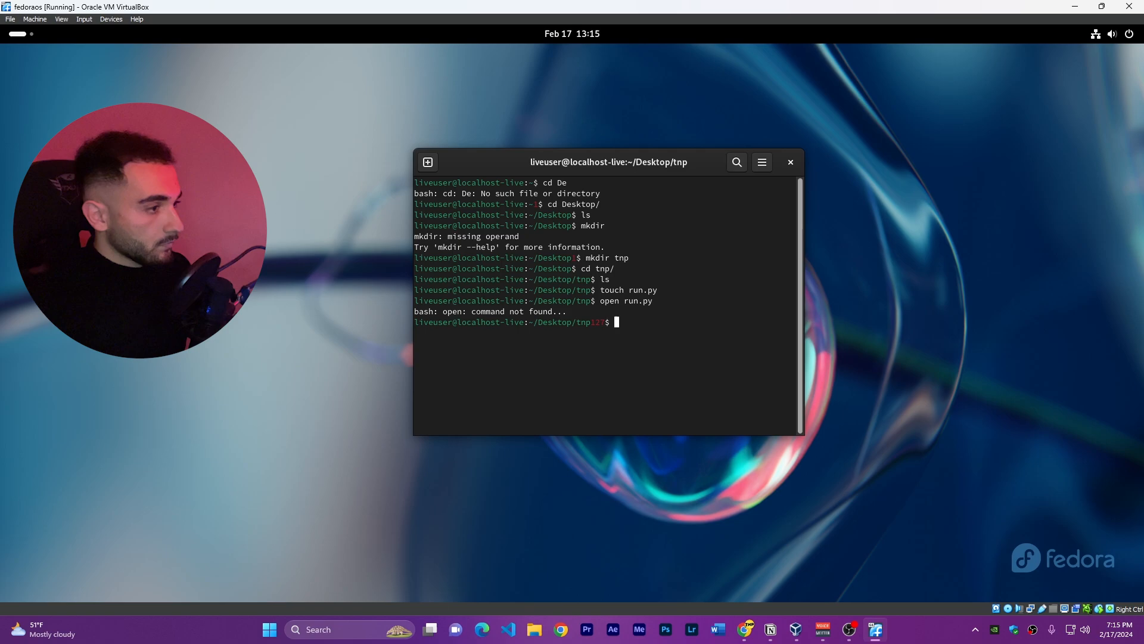
Run 'open .' in the terminal, which returns command not found
{"action": "type", "text": "open ."}
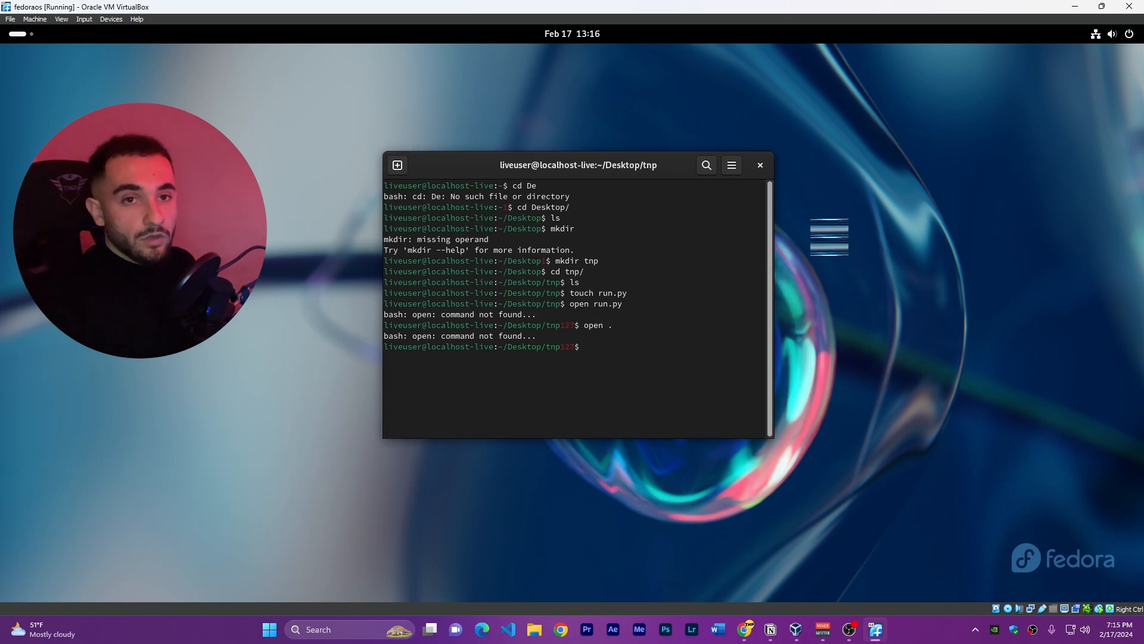